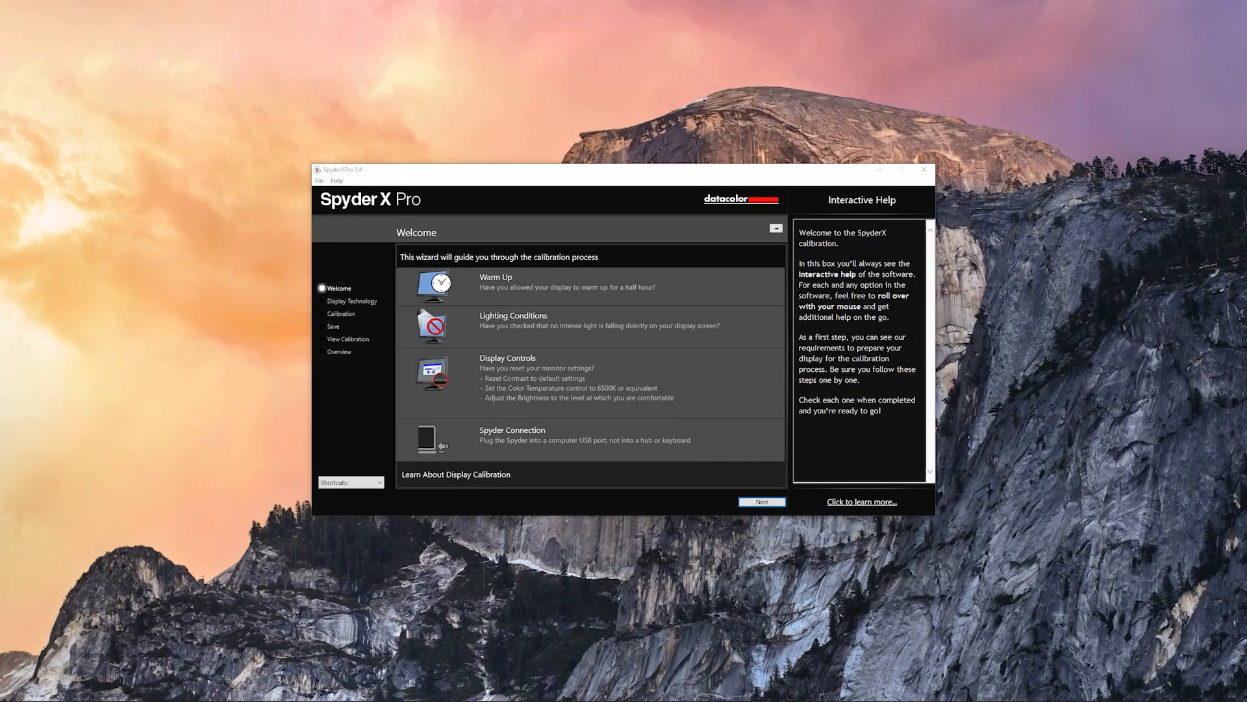
mouse_move(633, 250)
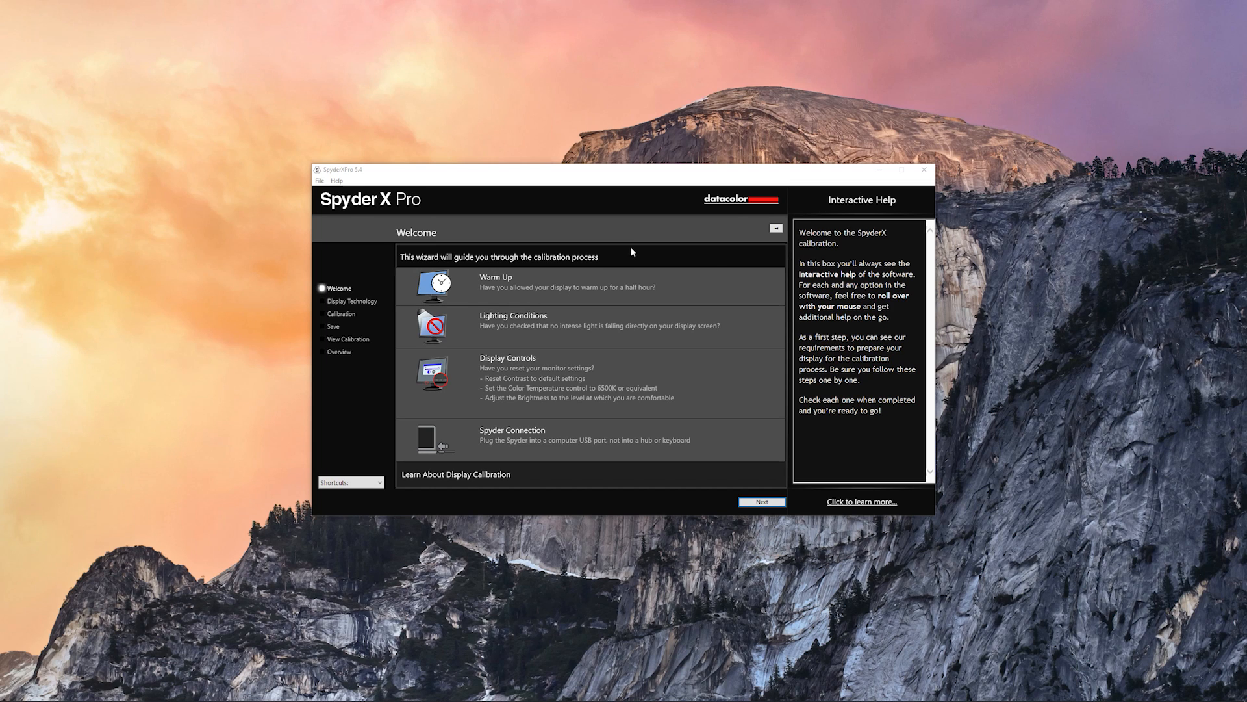
mouse_move(511, 197)
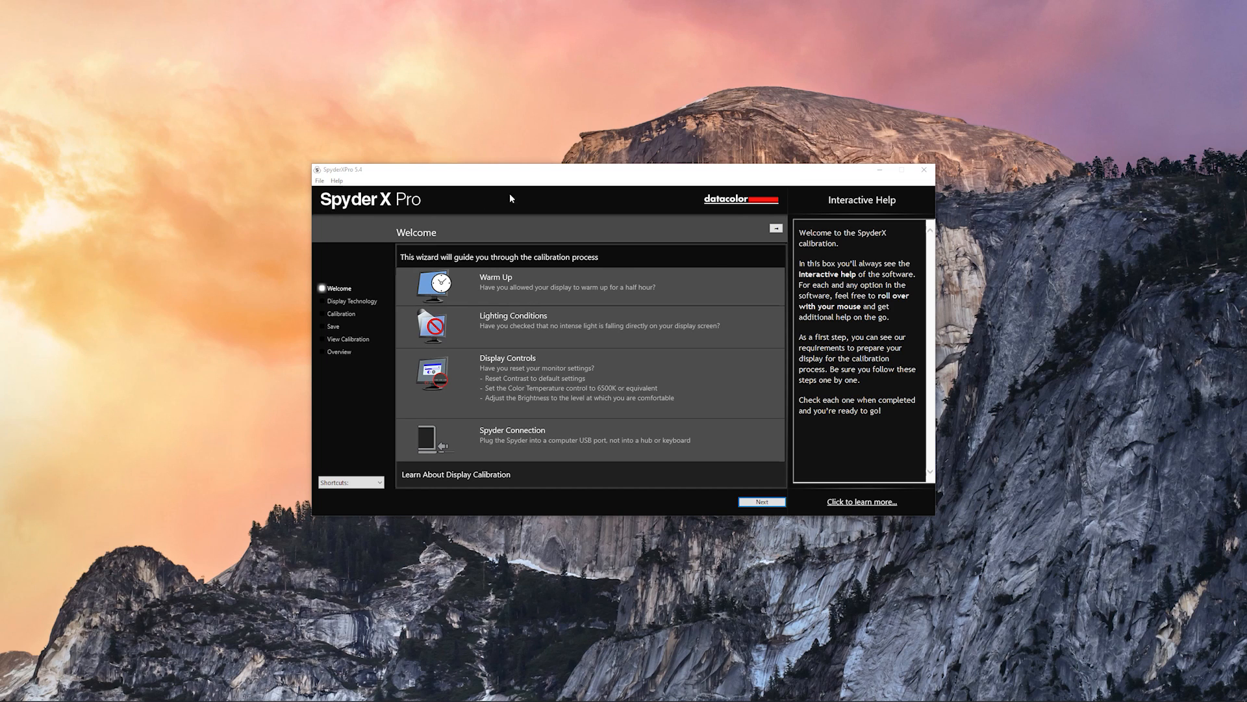
mouse_move(868, 530)
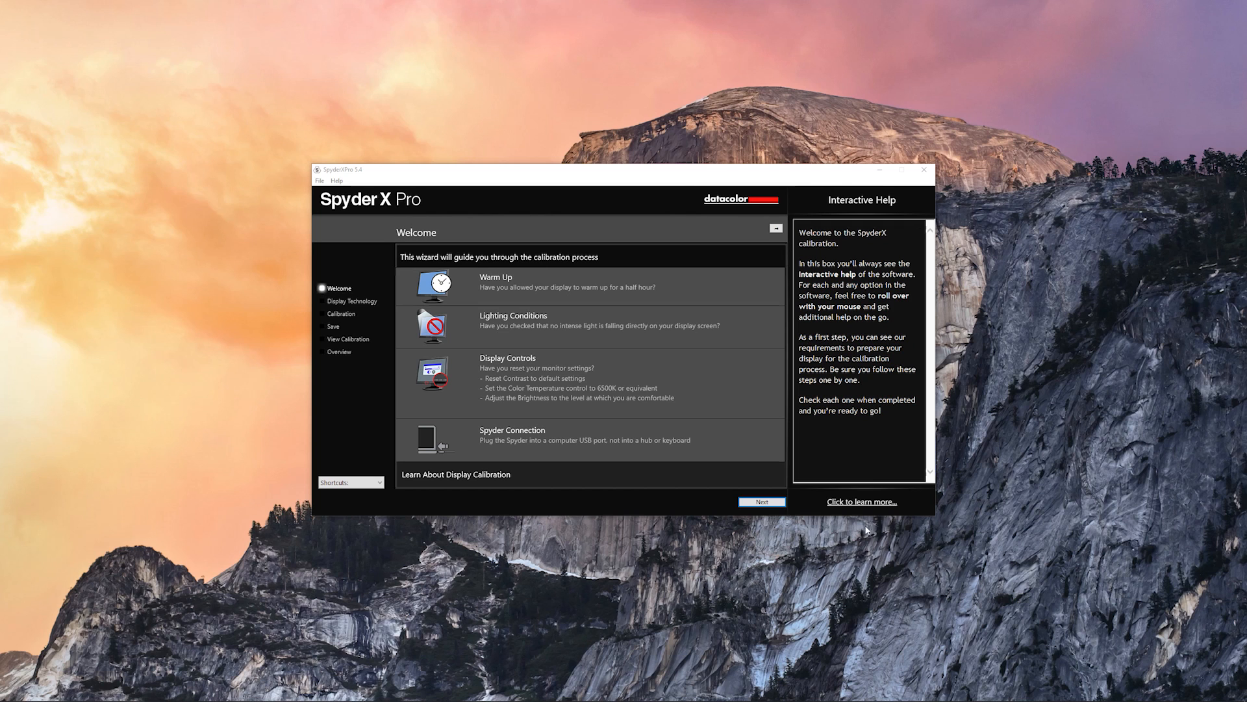
mouse_move(931, 509)
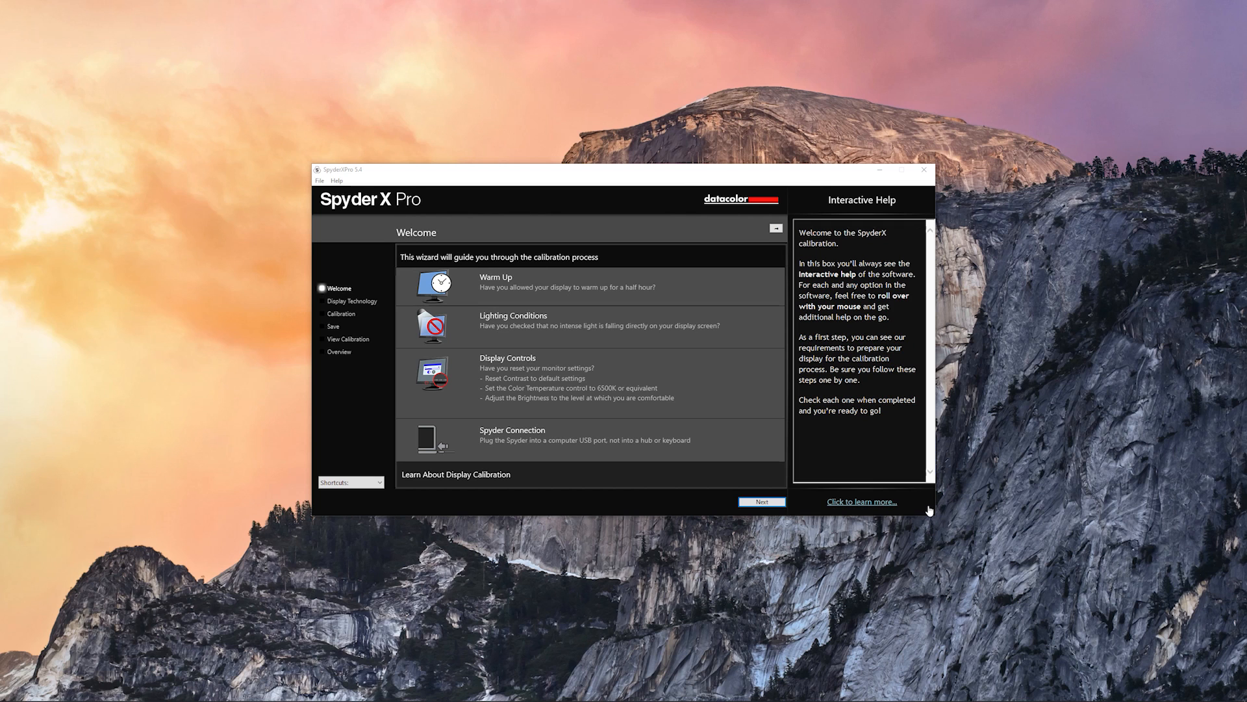
mouse_move(941, 514)
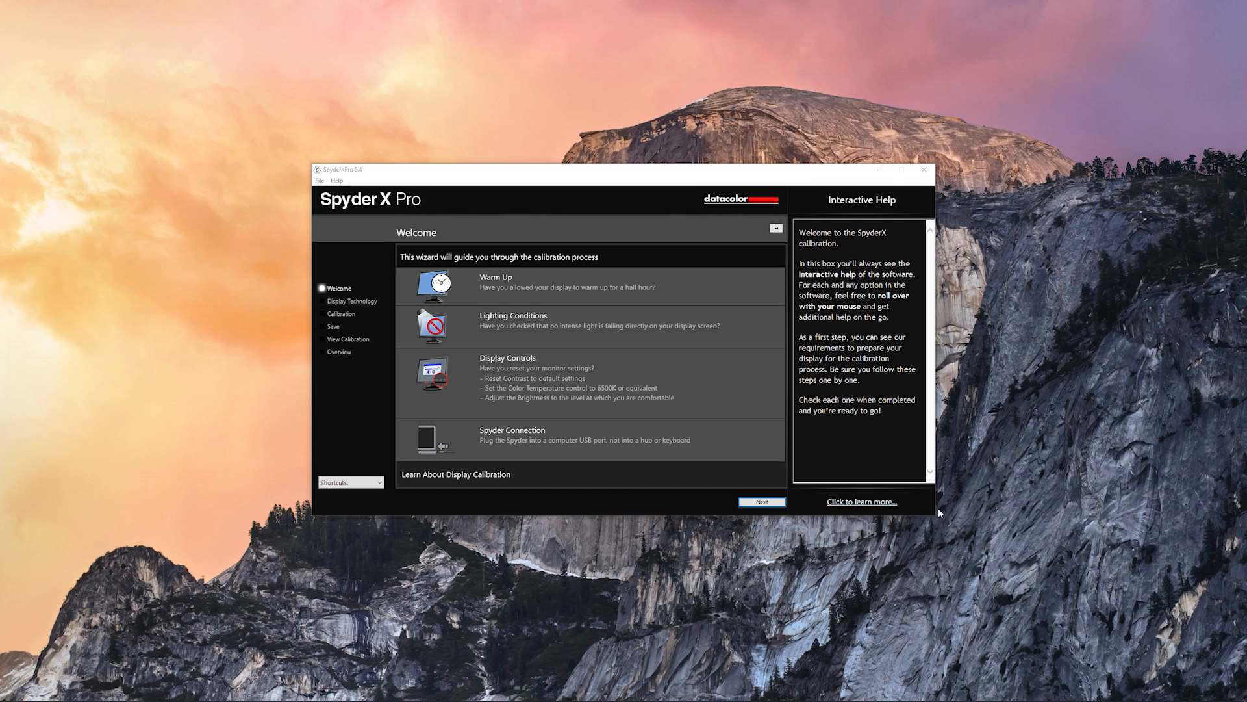
mouse_move(300, 284)
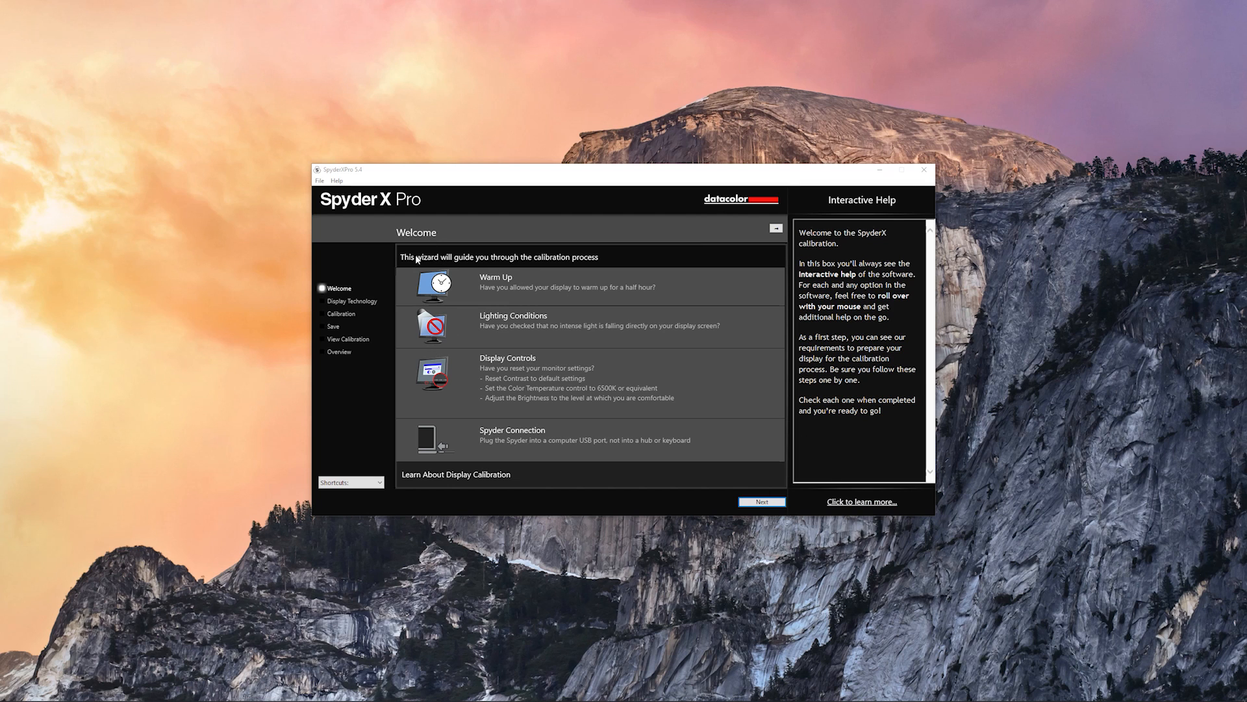
mouse_move(460, 390)
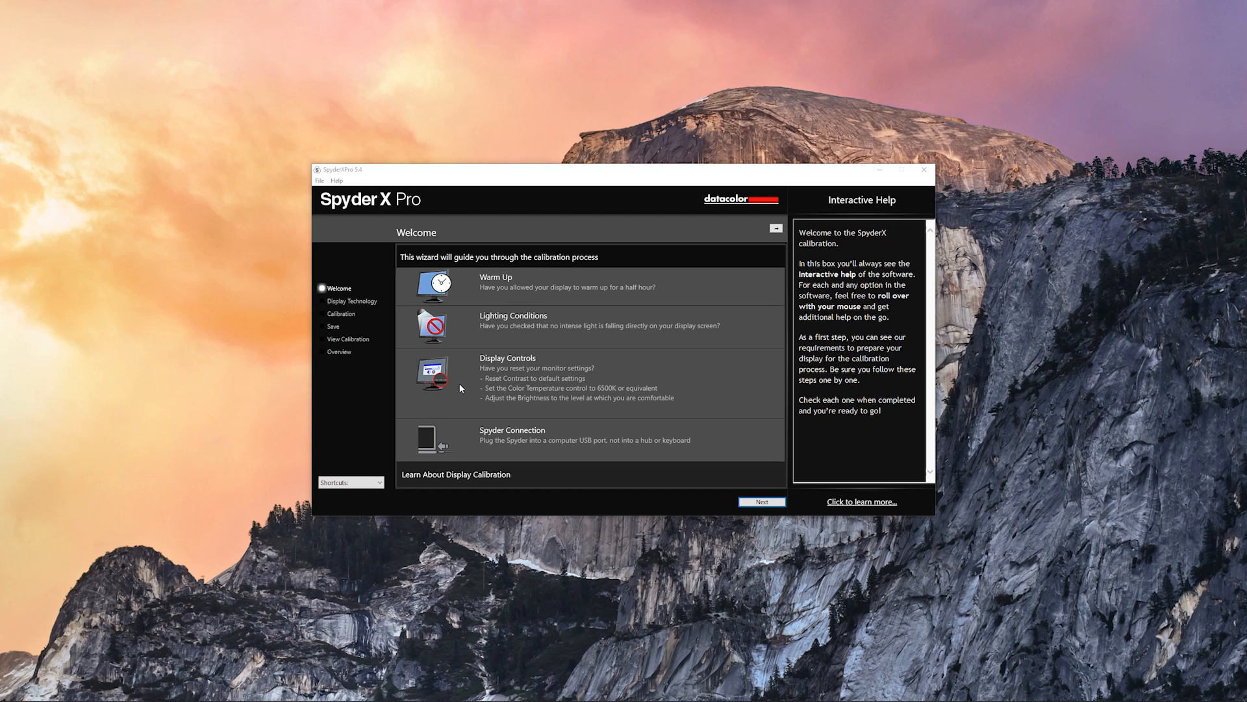
mouse_move(569, 237)
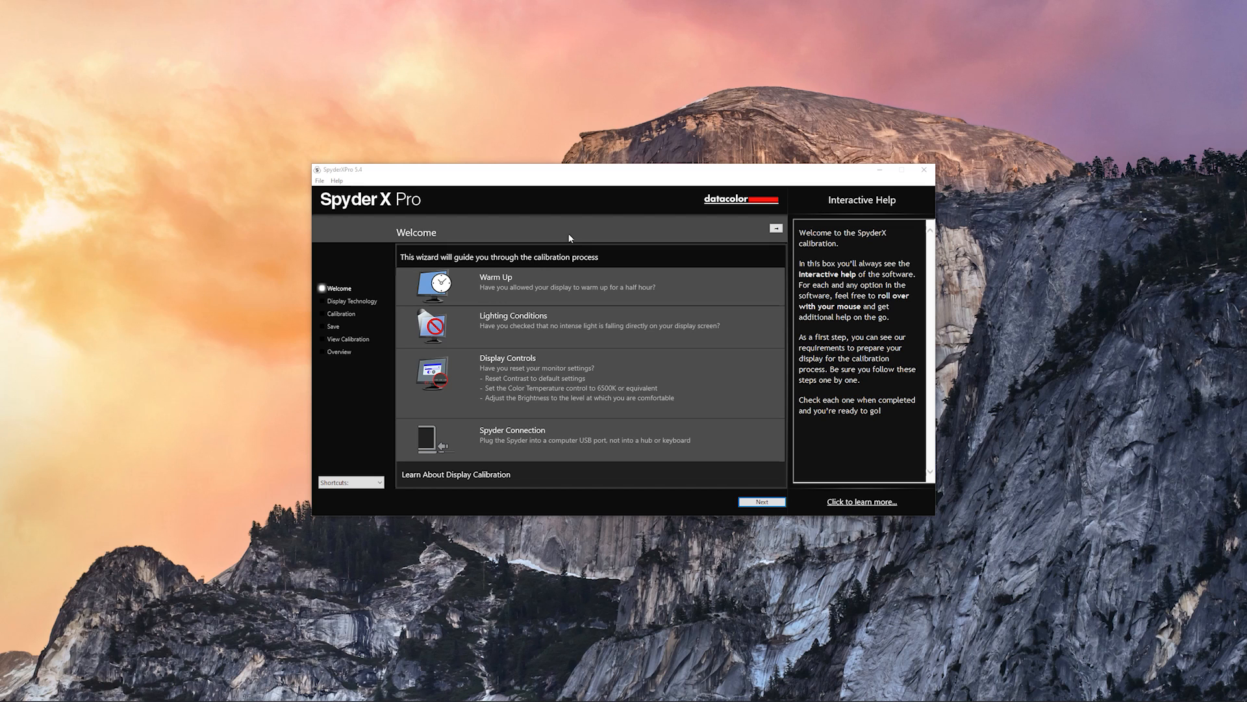
mouse_move(531, 292)
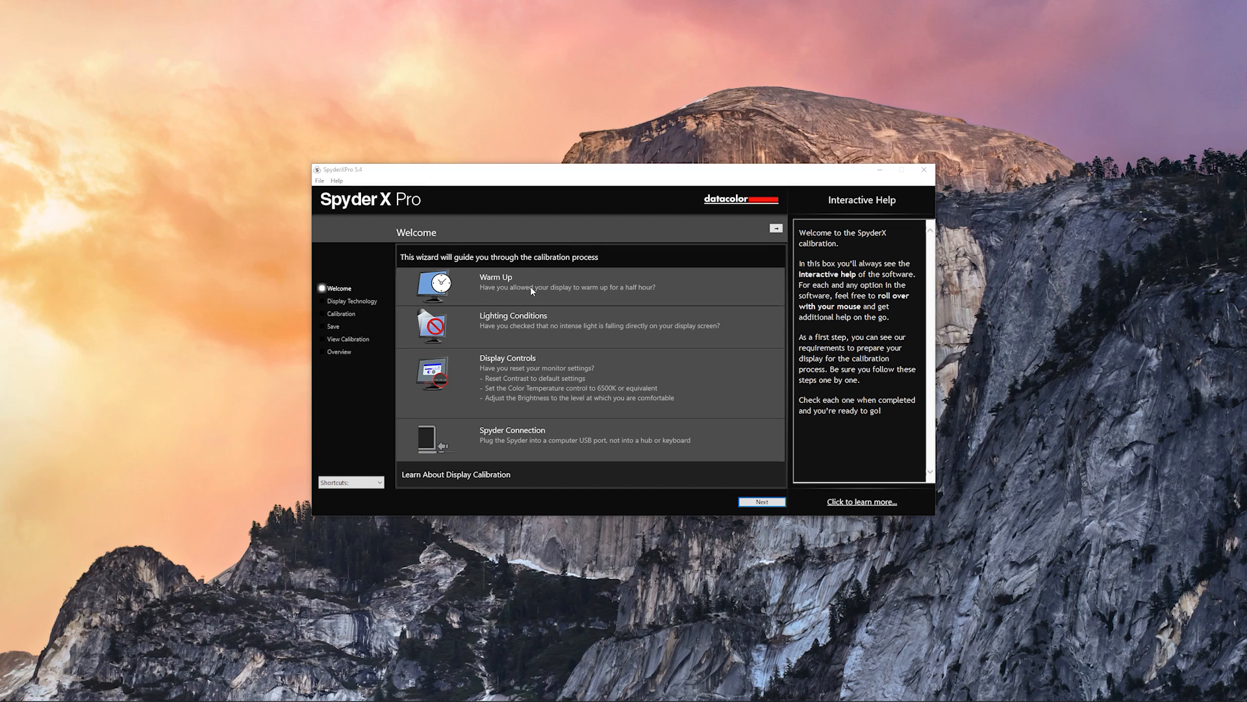
- Advance from Welcome through display technology, keeping Wide LED backlight, to the calibration settings step
click(762, 502)
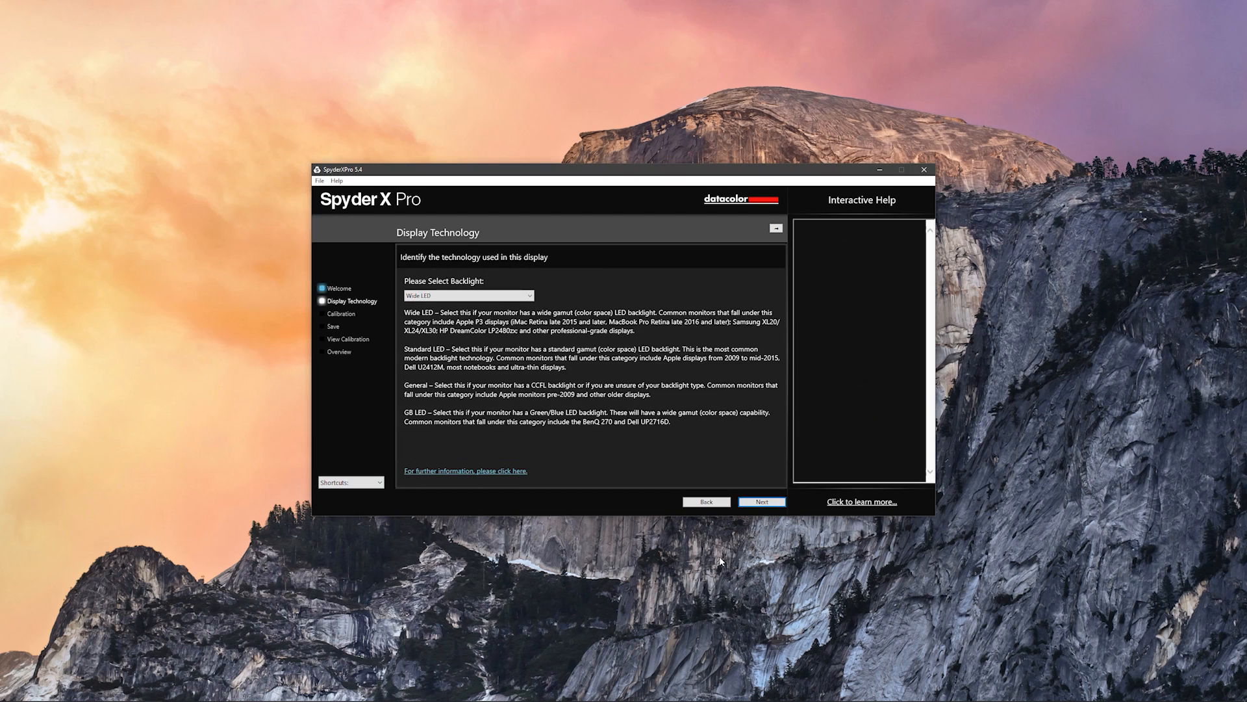
mouse_move(416, 322)
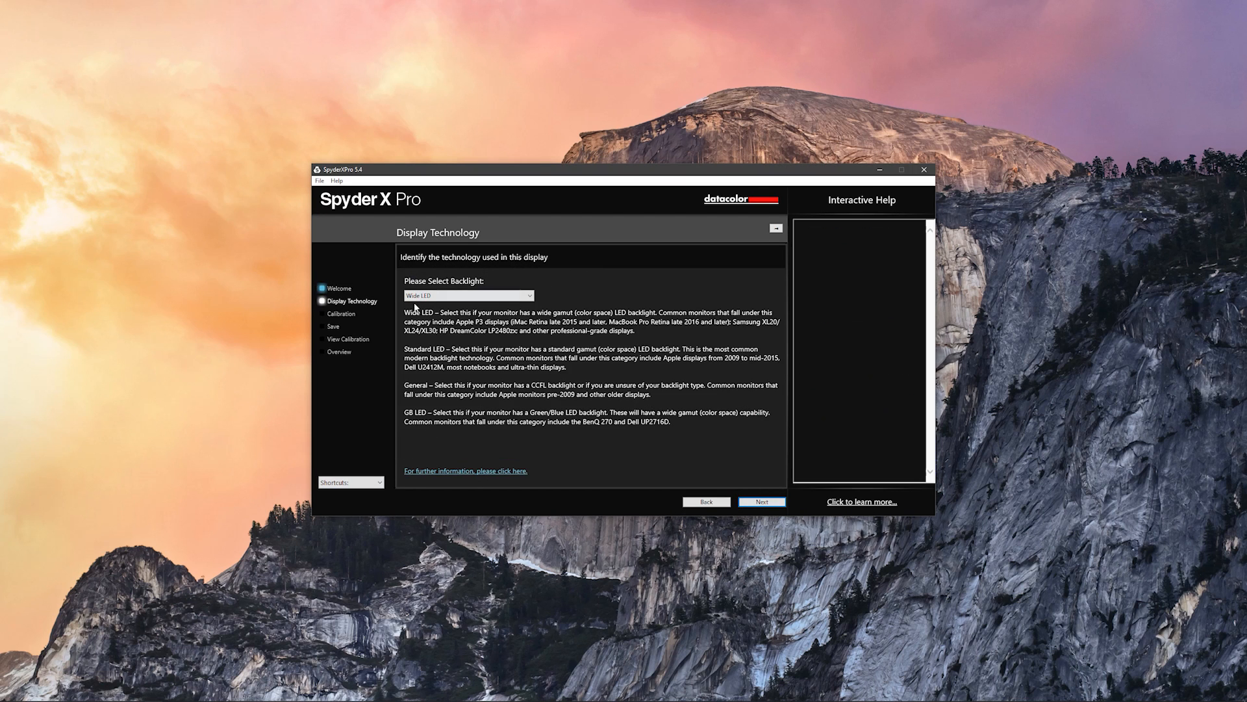
mouse_move(421, 288)
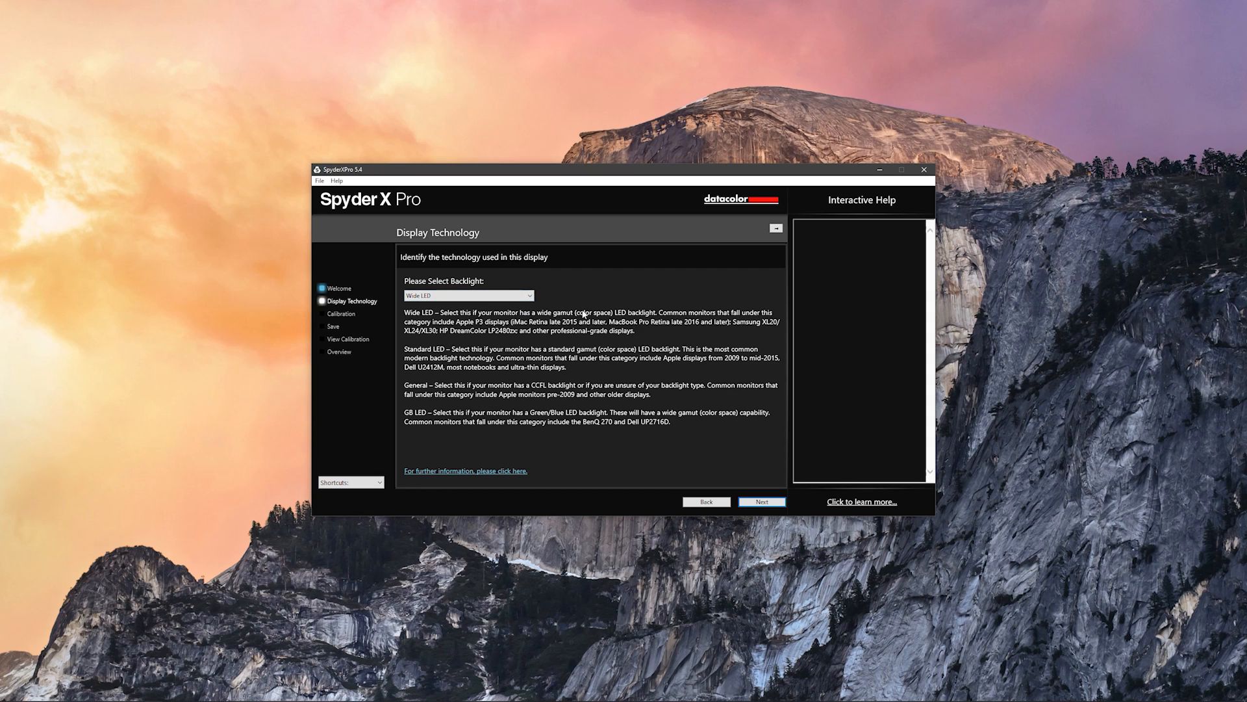
mouse_move(450, 323)
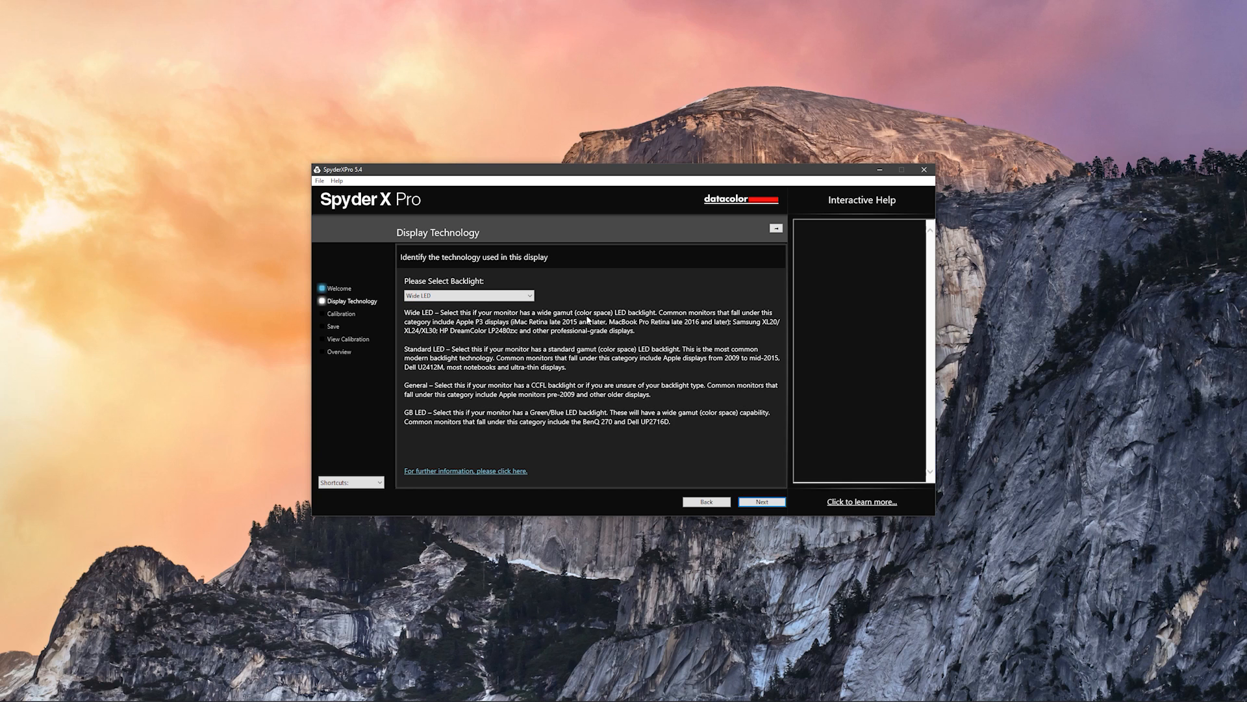
mouse_move(263, 325)
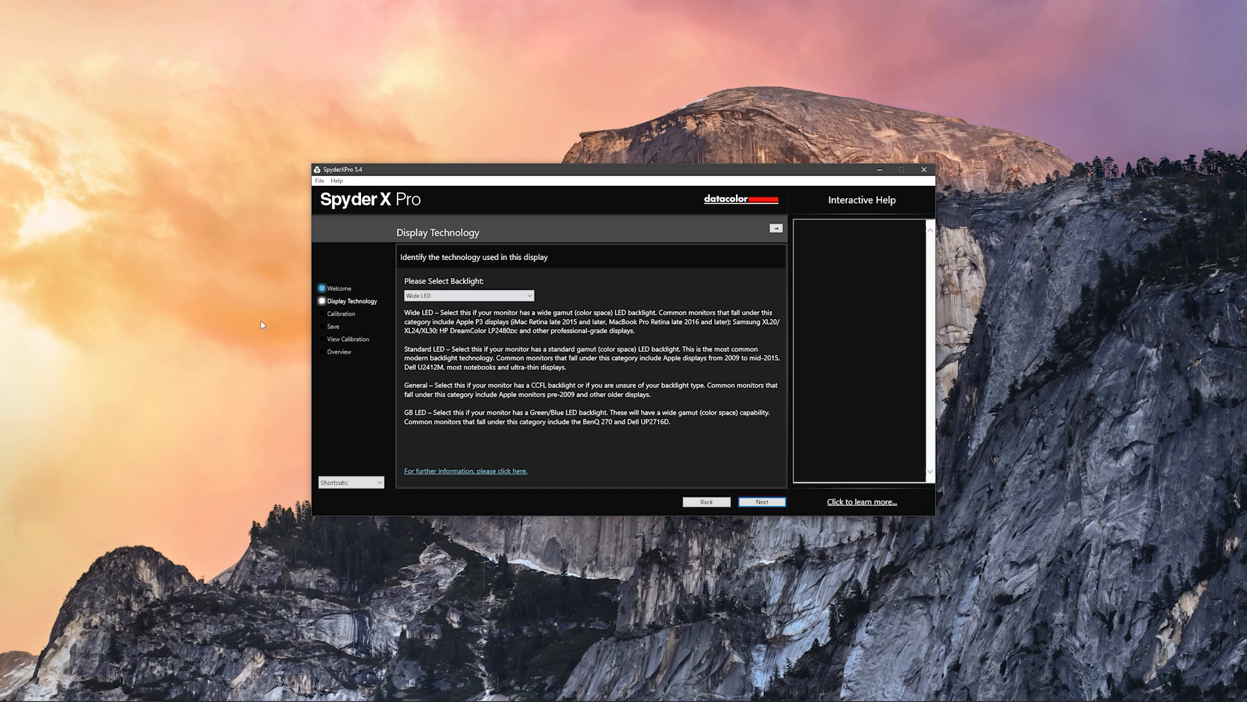
mouse_move(450, 309)
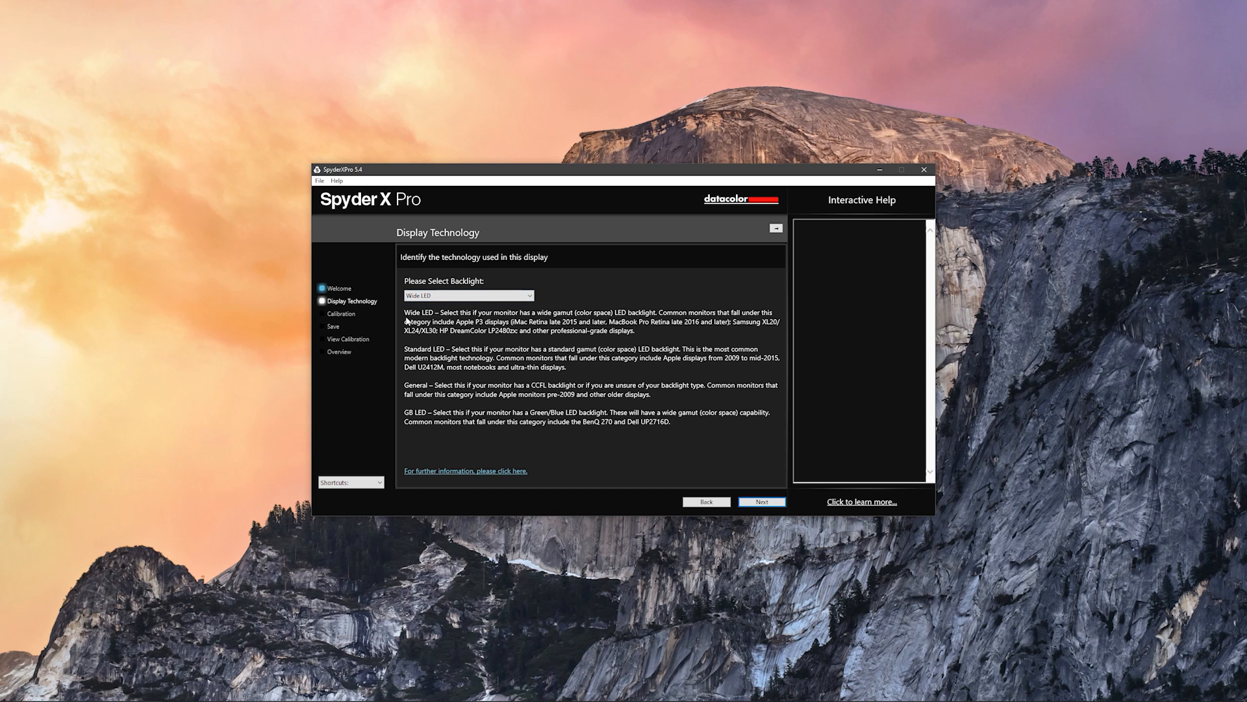
mouse_move(489, 304)
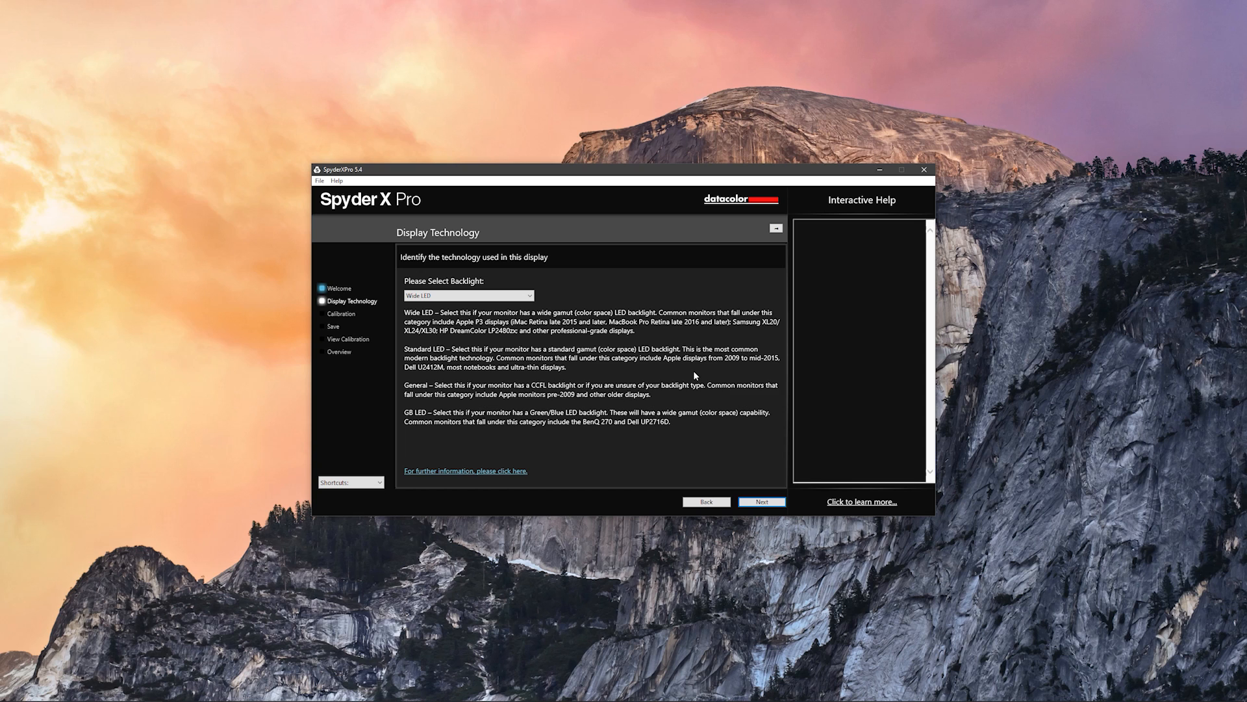
mouse_move(761, 505)
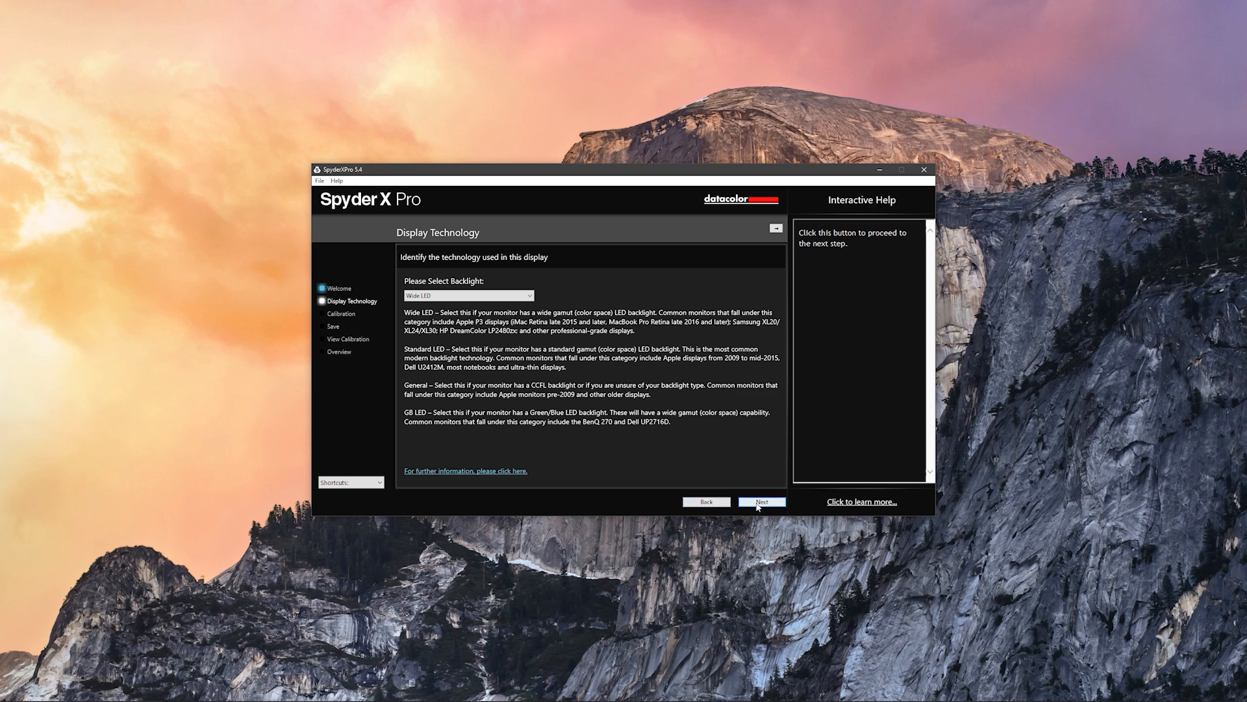
click(762, 501)
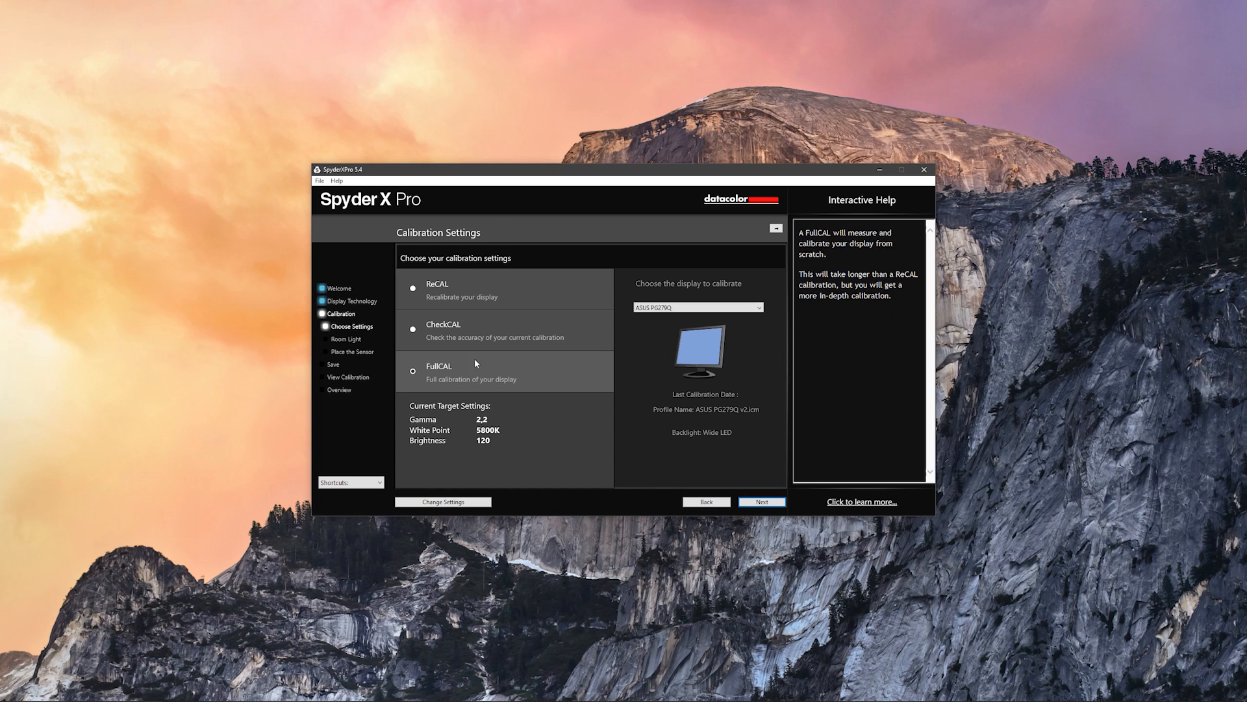
mouse_move(469, 361)
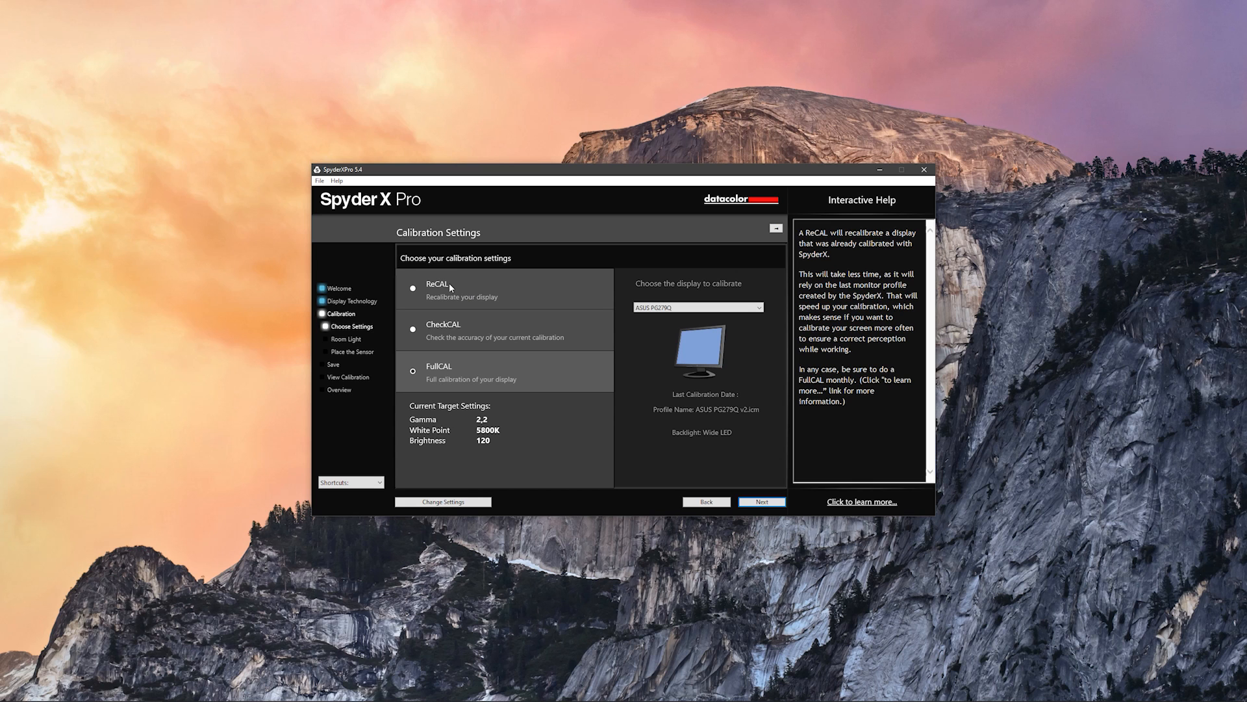
mouse_move(518, 296)
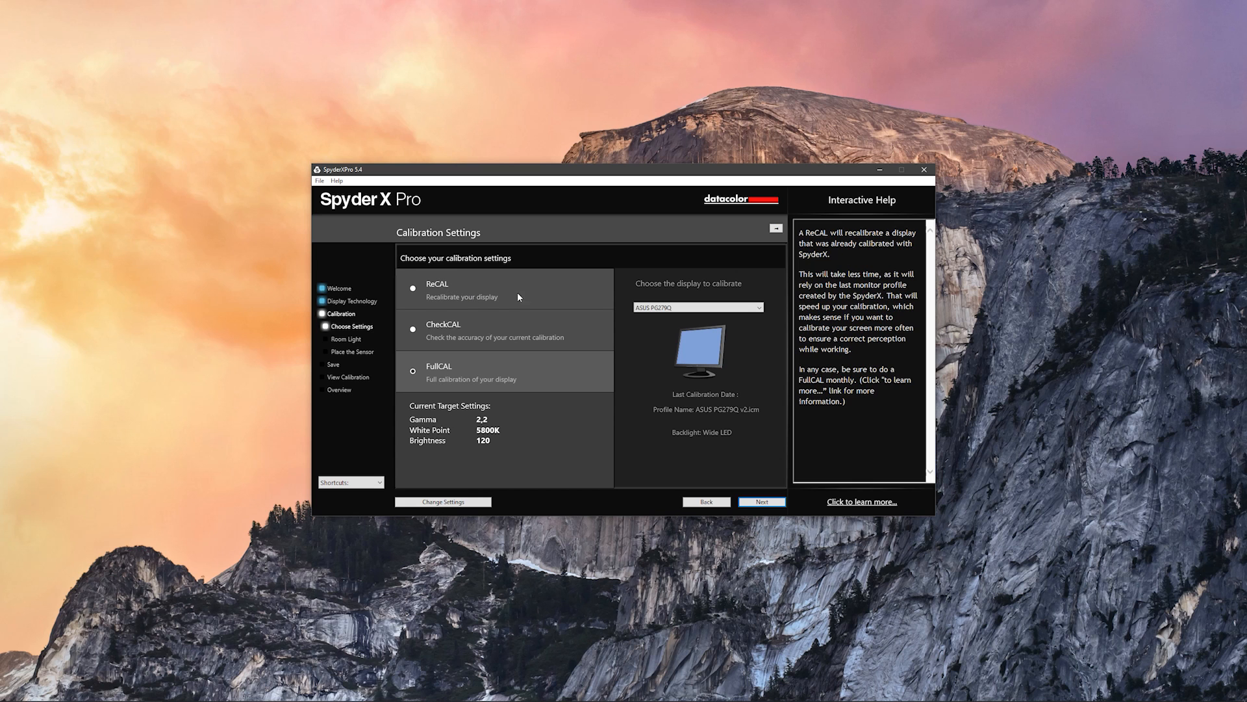
mouse_move(463, 293)
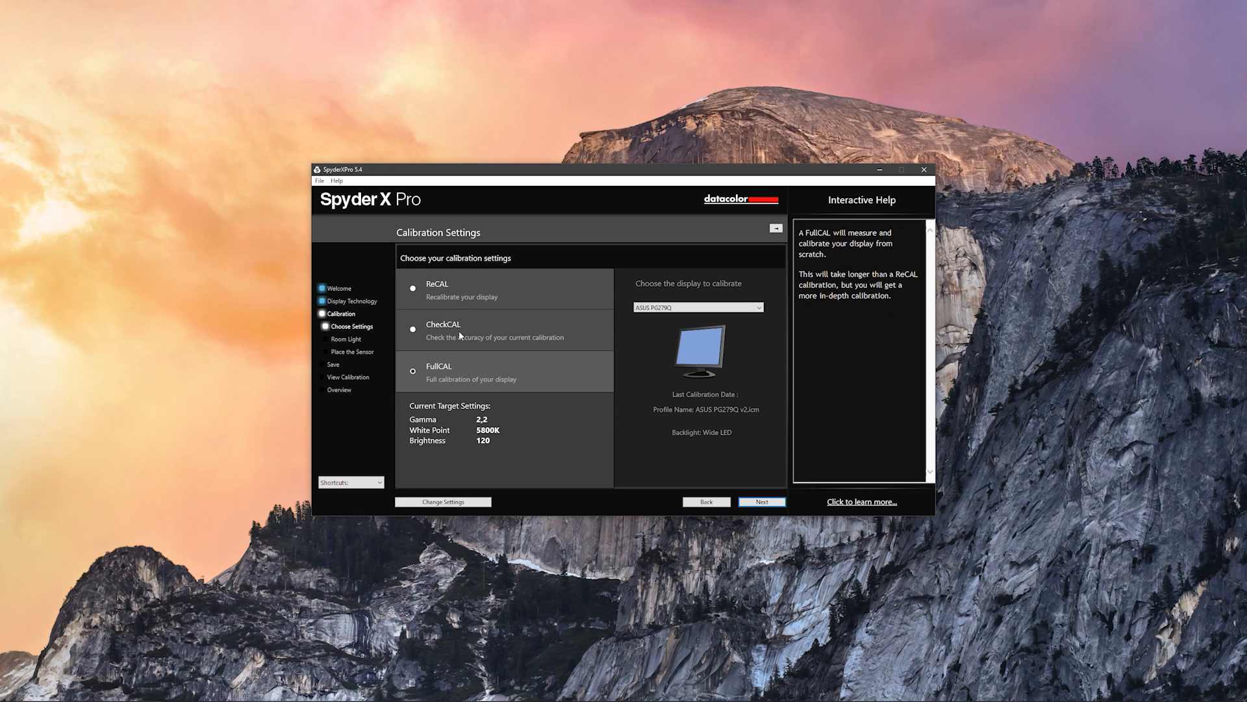
mouse_move(466, 288)
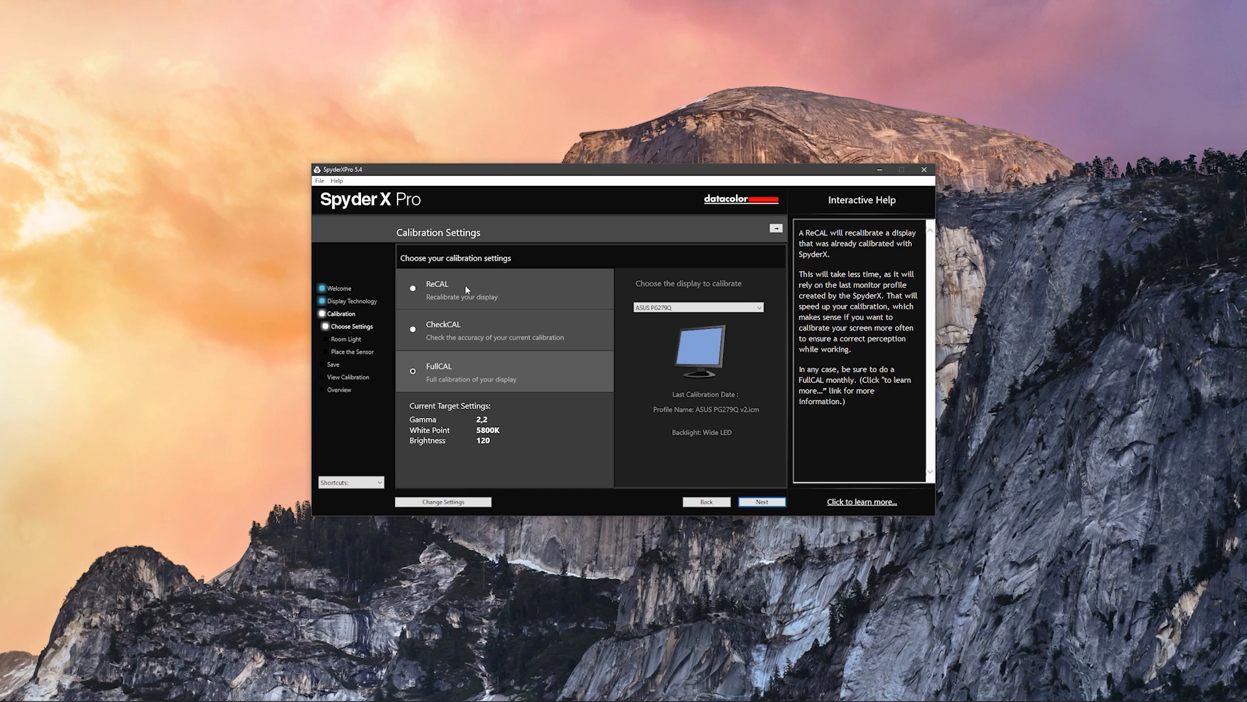
- Accept the ReCAL/CheckCAL/FullCAL settings for the ASUS PG279Q and continue to room light measurement
click(762, 502)
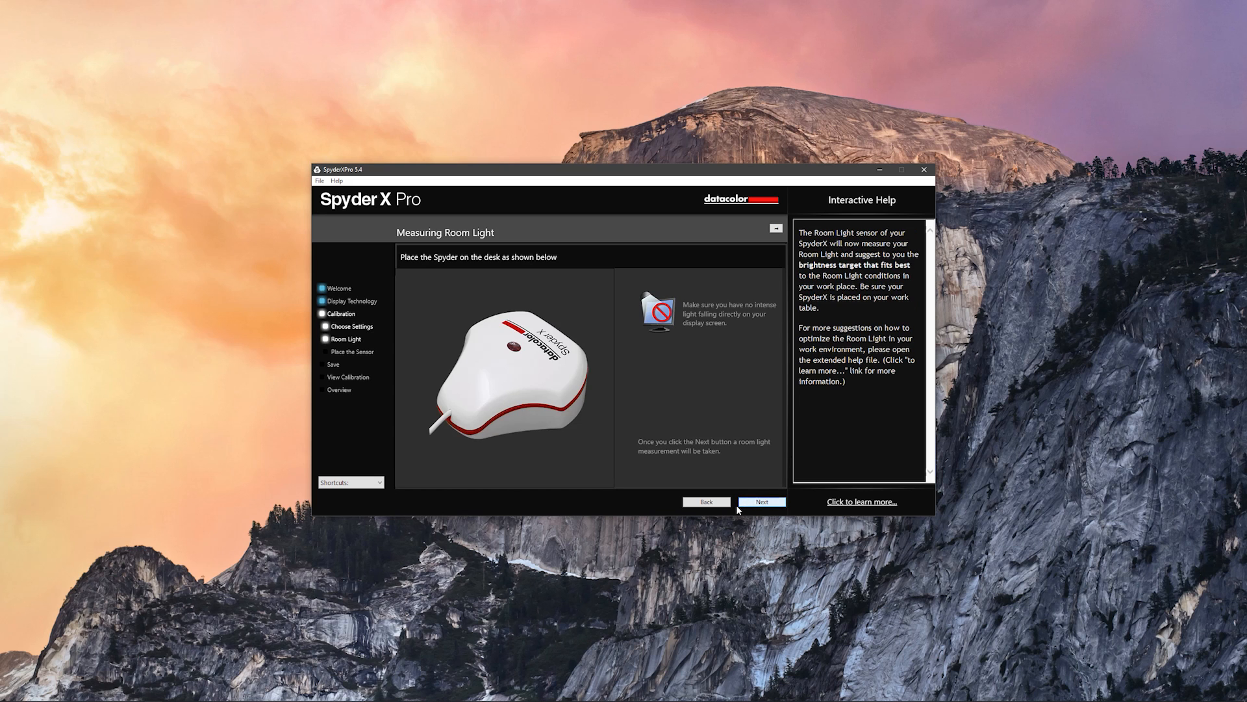
mouse_move(705, 504)
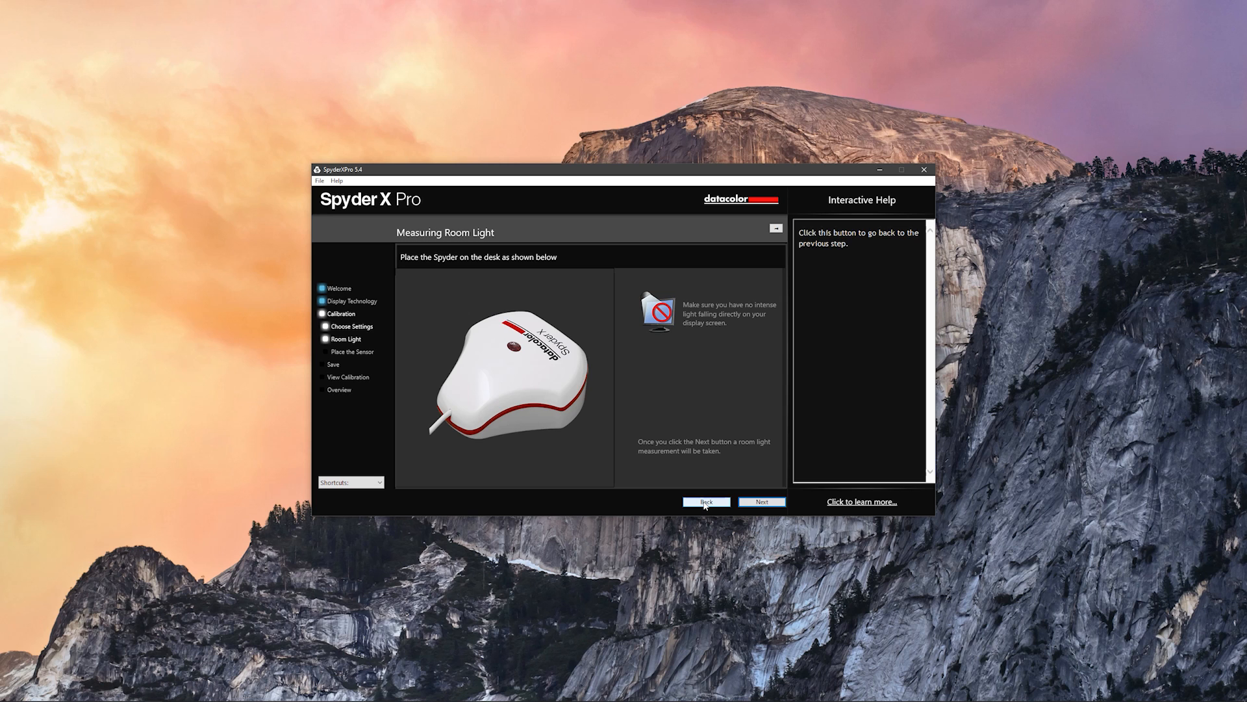
mouse_move(808, 322)
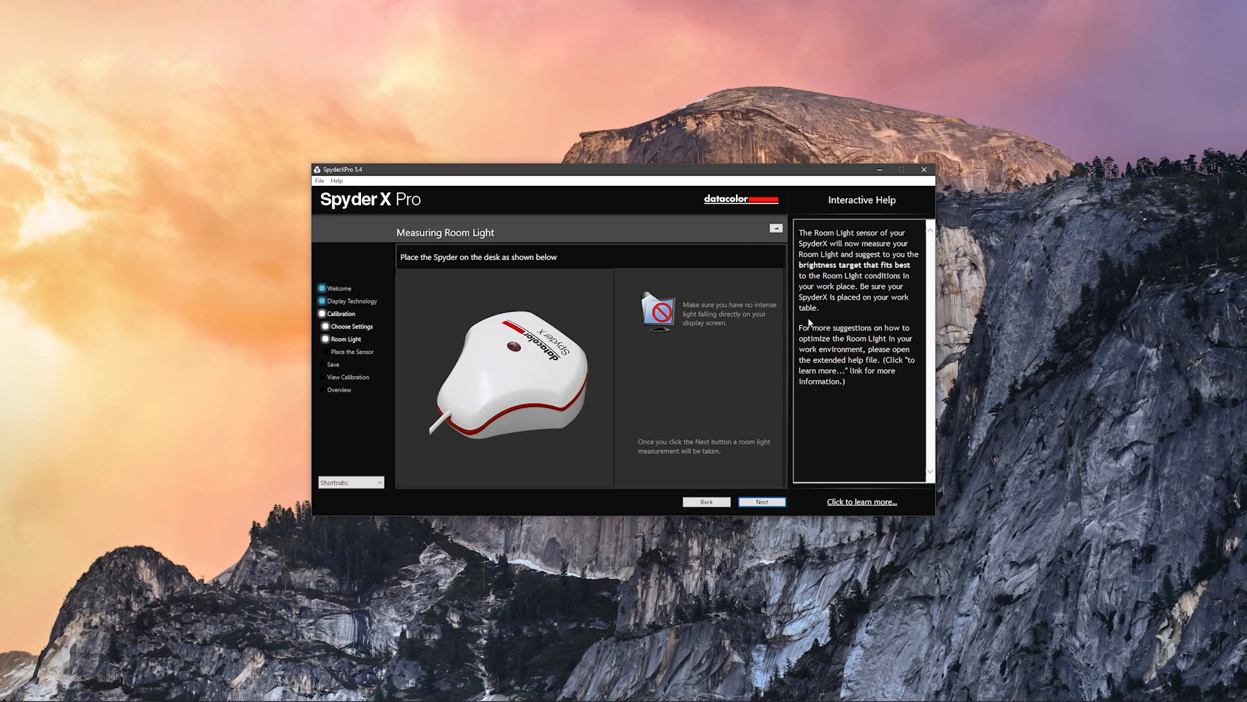
mouse_move(759, 277)
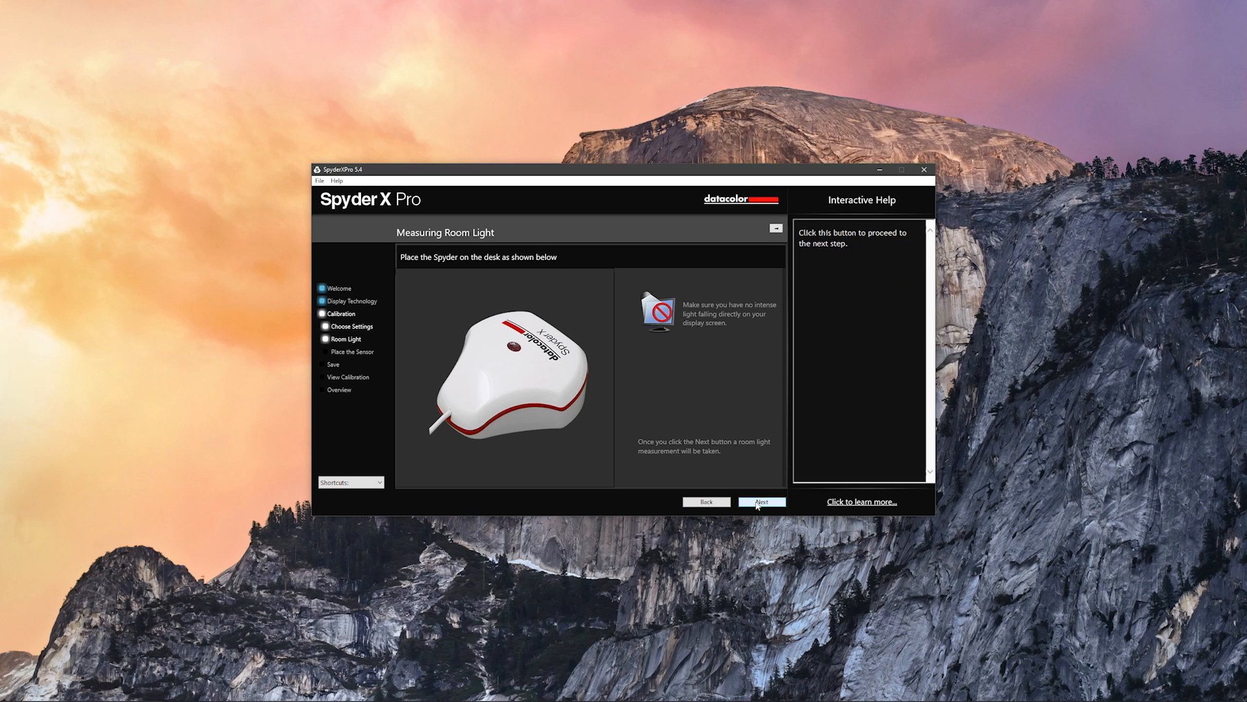
- Measure the room light with the Spyder on the desk and view the analysis results
click(763, 502)
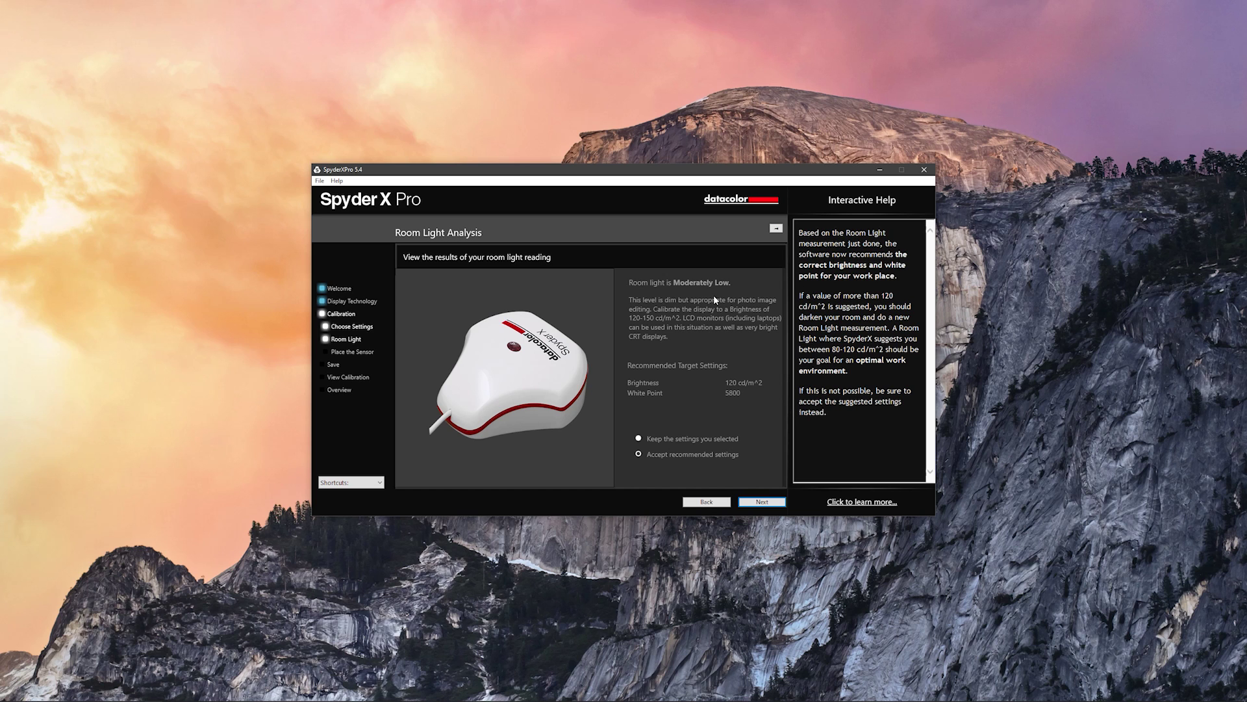
mouse_move(782, 308)
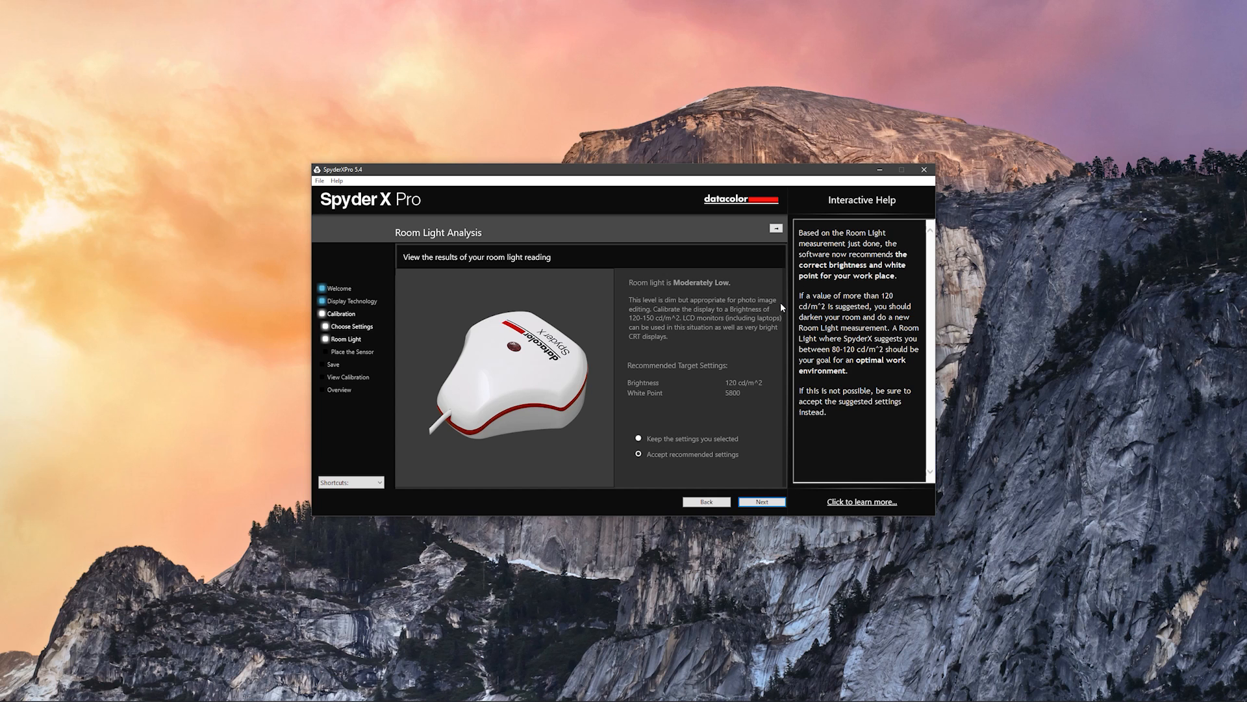
mouse_move(709, 337)
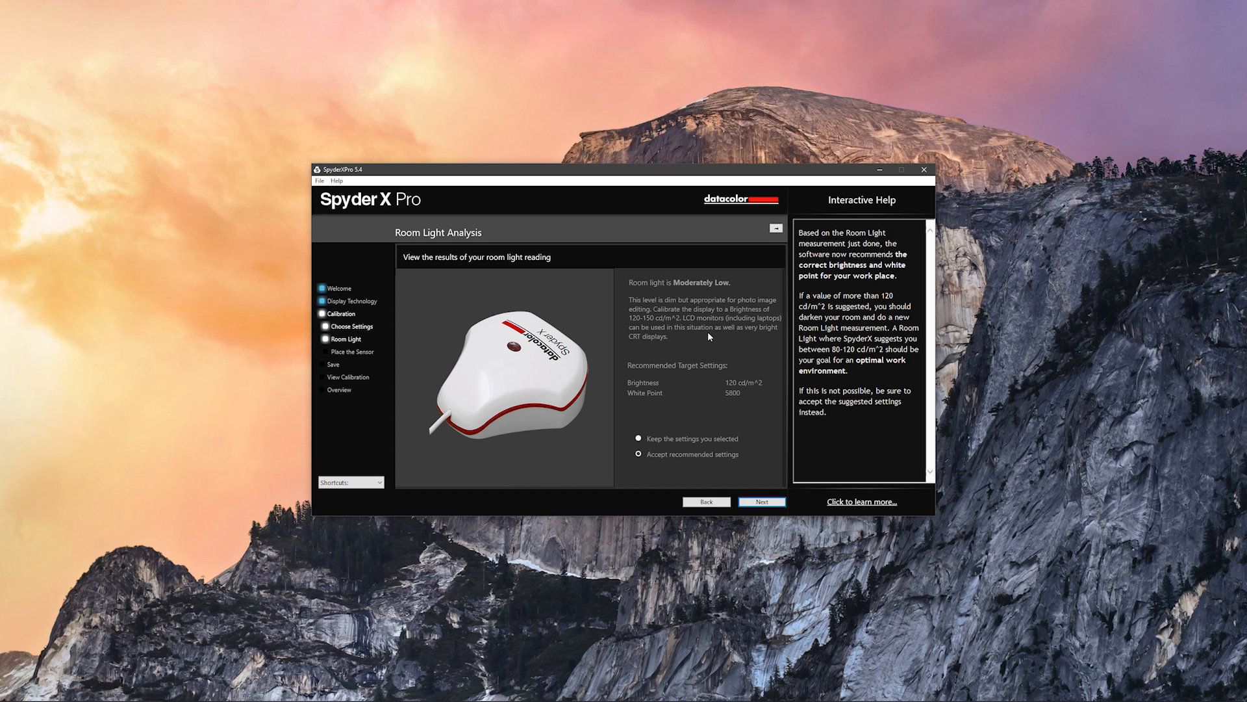
mouse_move(755, 328)
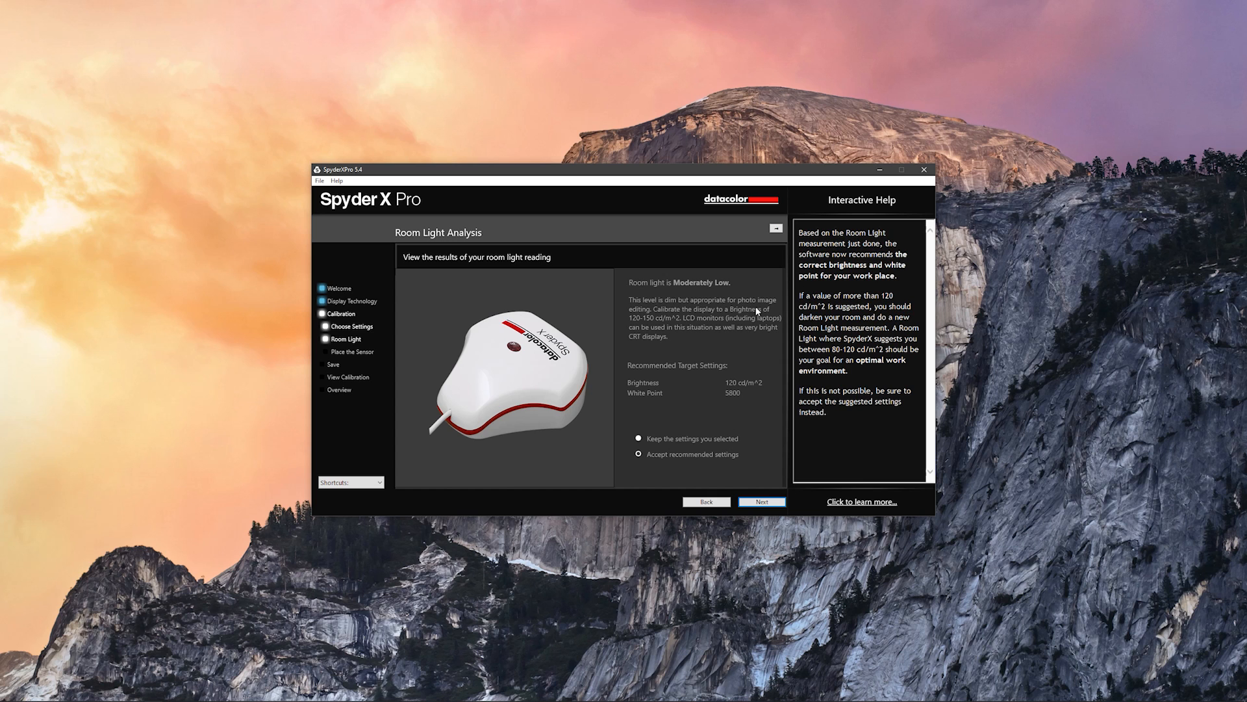
mouse_move(657, 339)
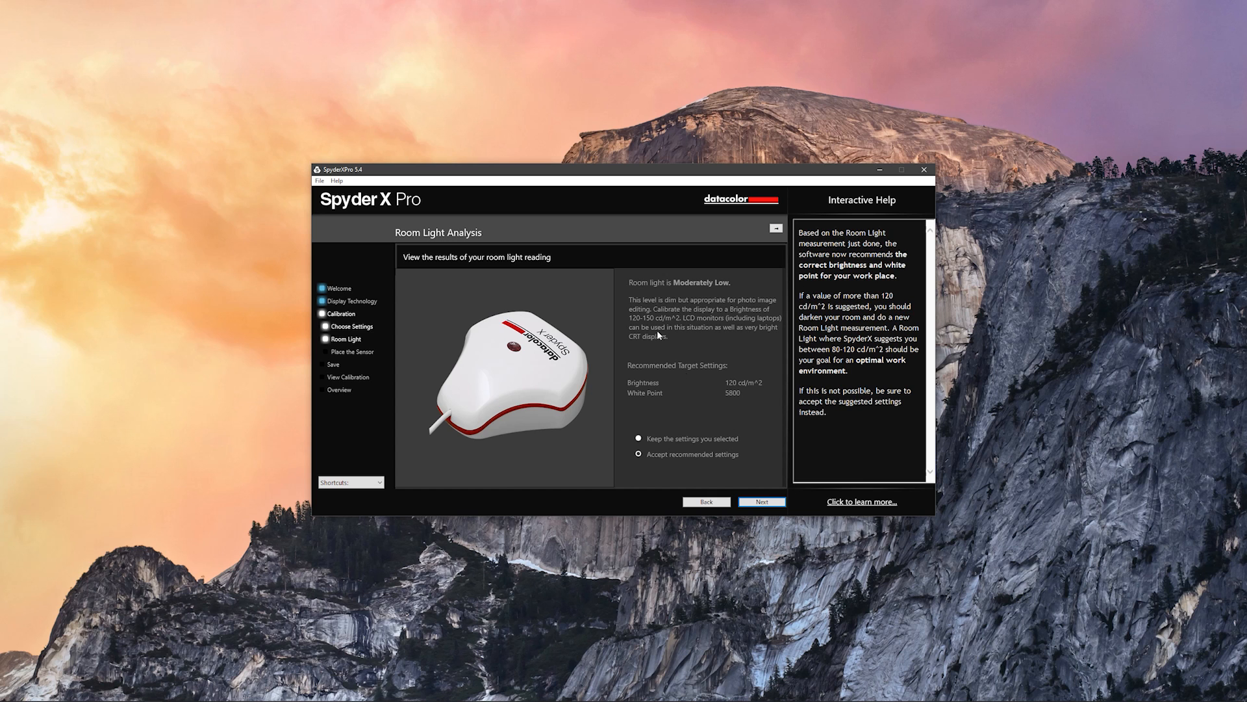
mouse_move(733, 338)
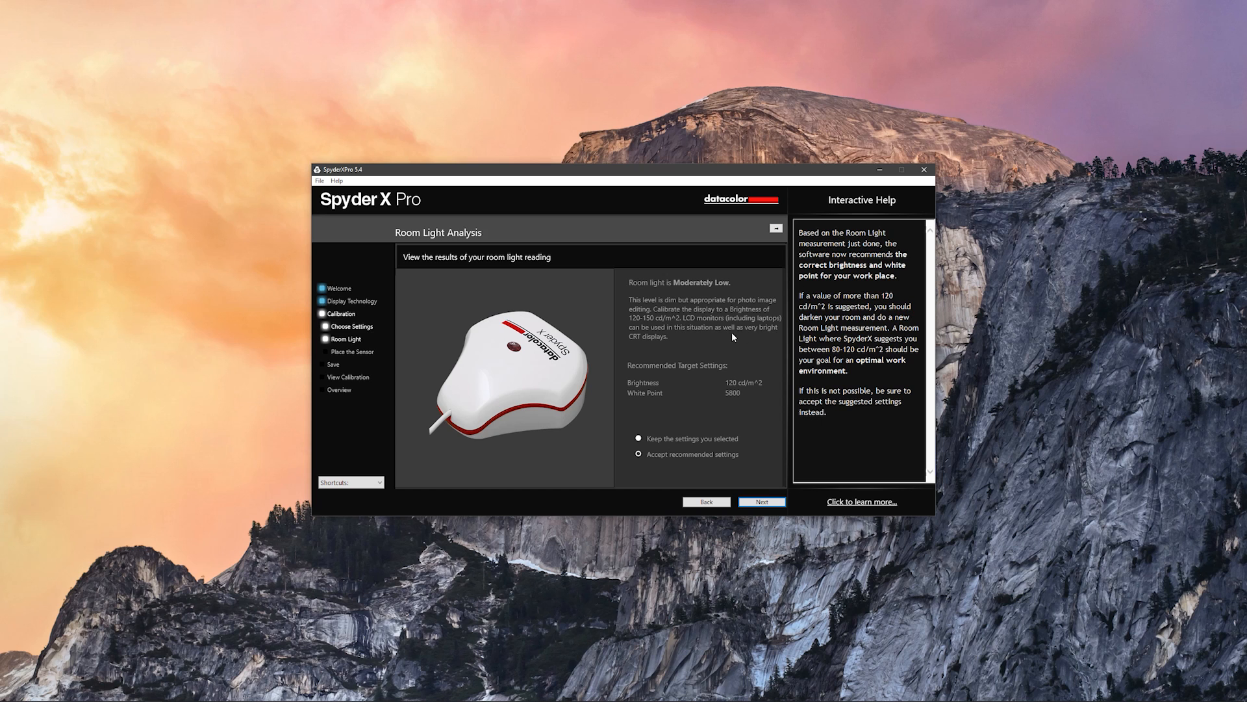
mouse_move(682, 399)
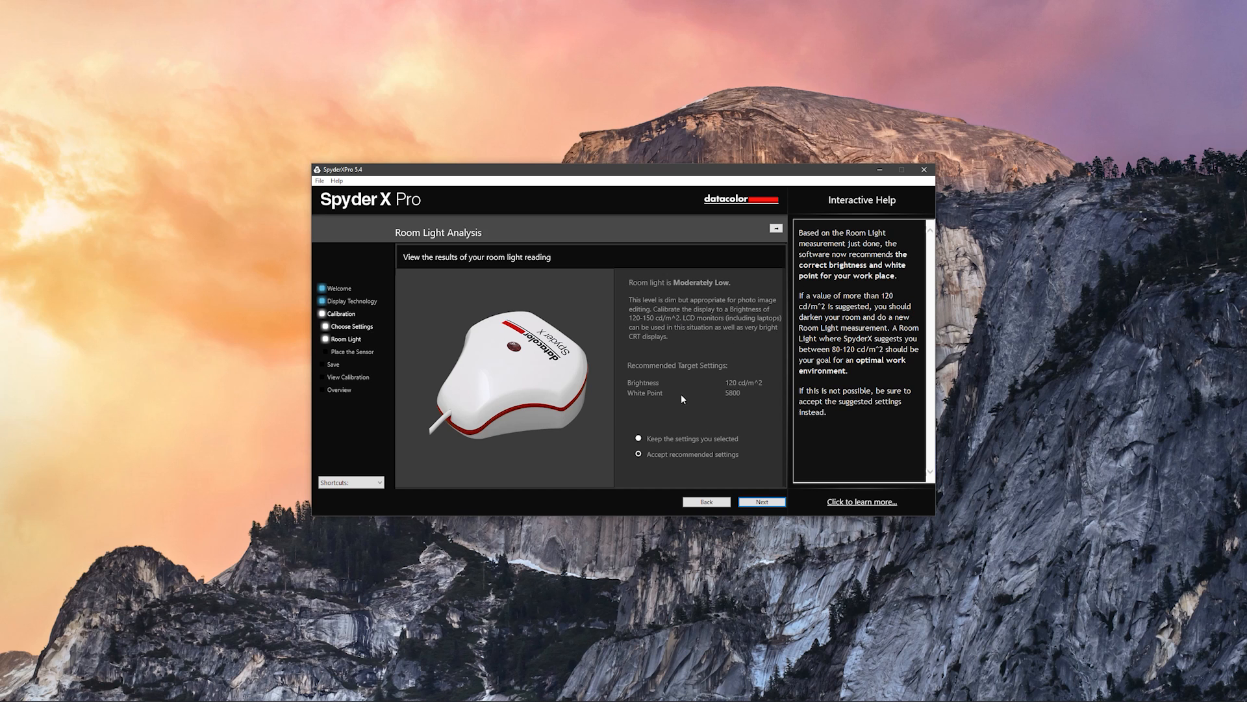
mouse_move(678, 384)
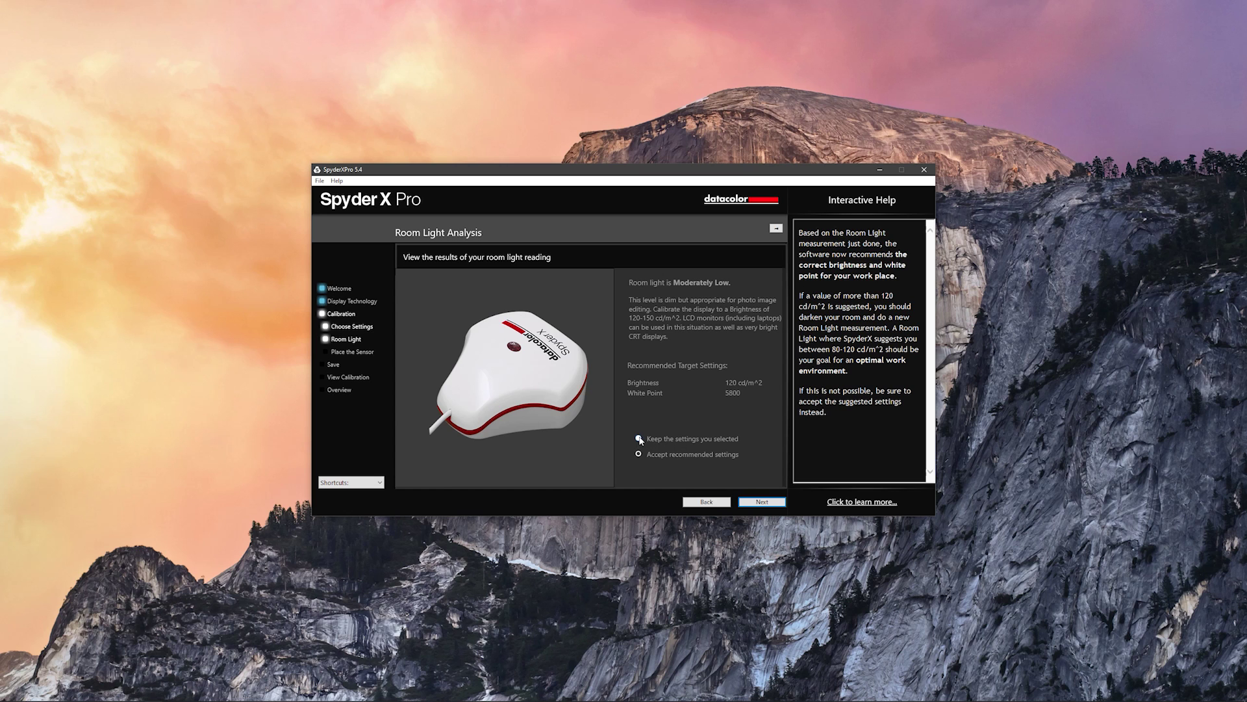
- Keep the previously chosen target settings instead of the recommended ones and continue to sensor placement
click(763, 502)
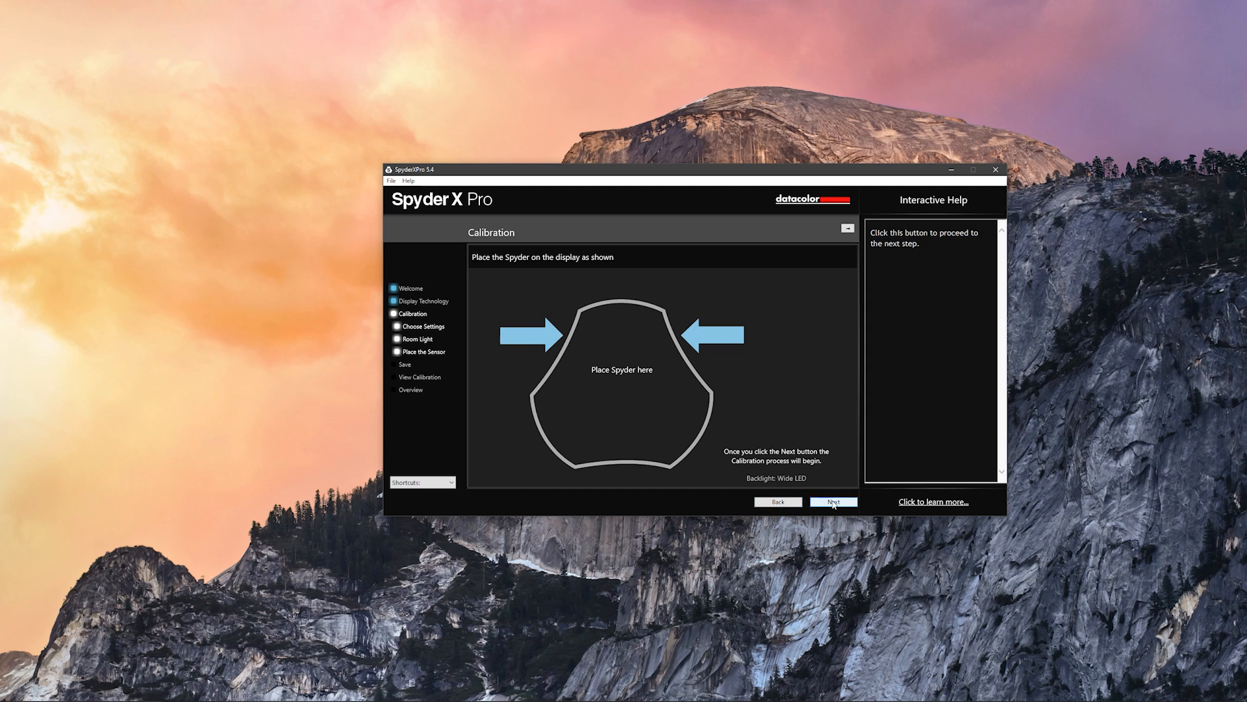
- Start the calibration measurement with the sensor placed, showing the 120 cd/m² brightness target
click(832, 502)
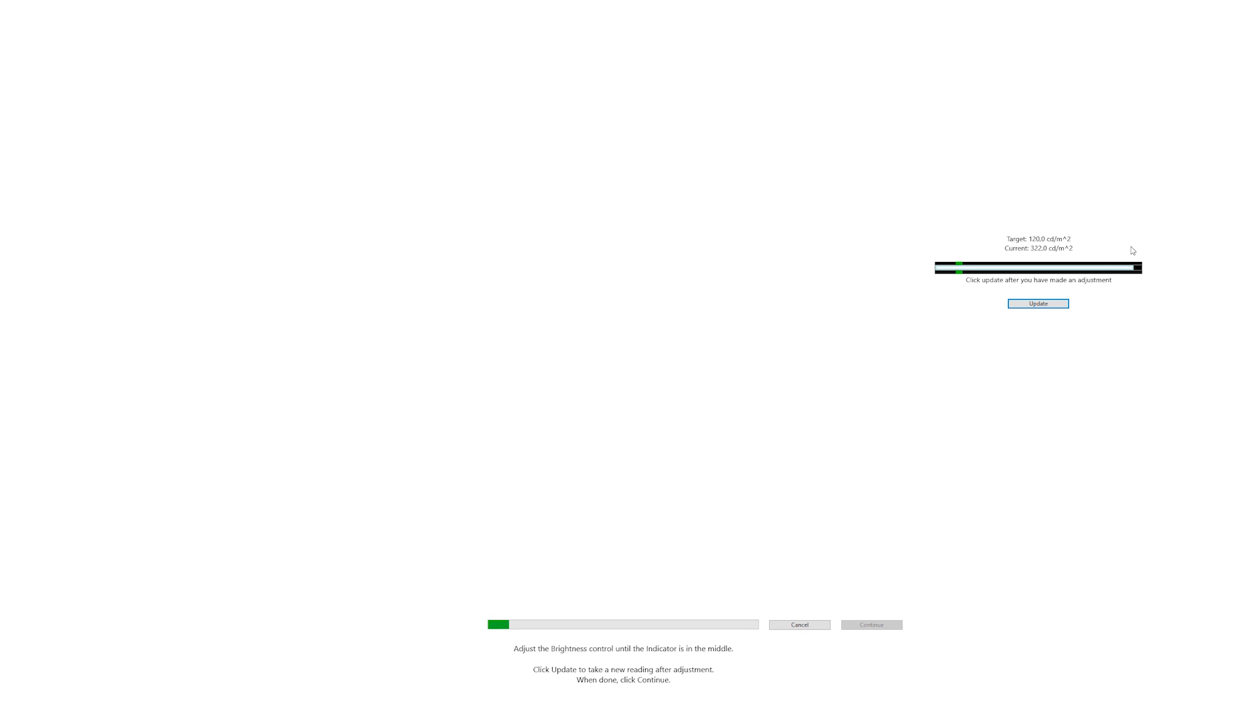
mouse_move(905, 218)
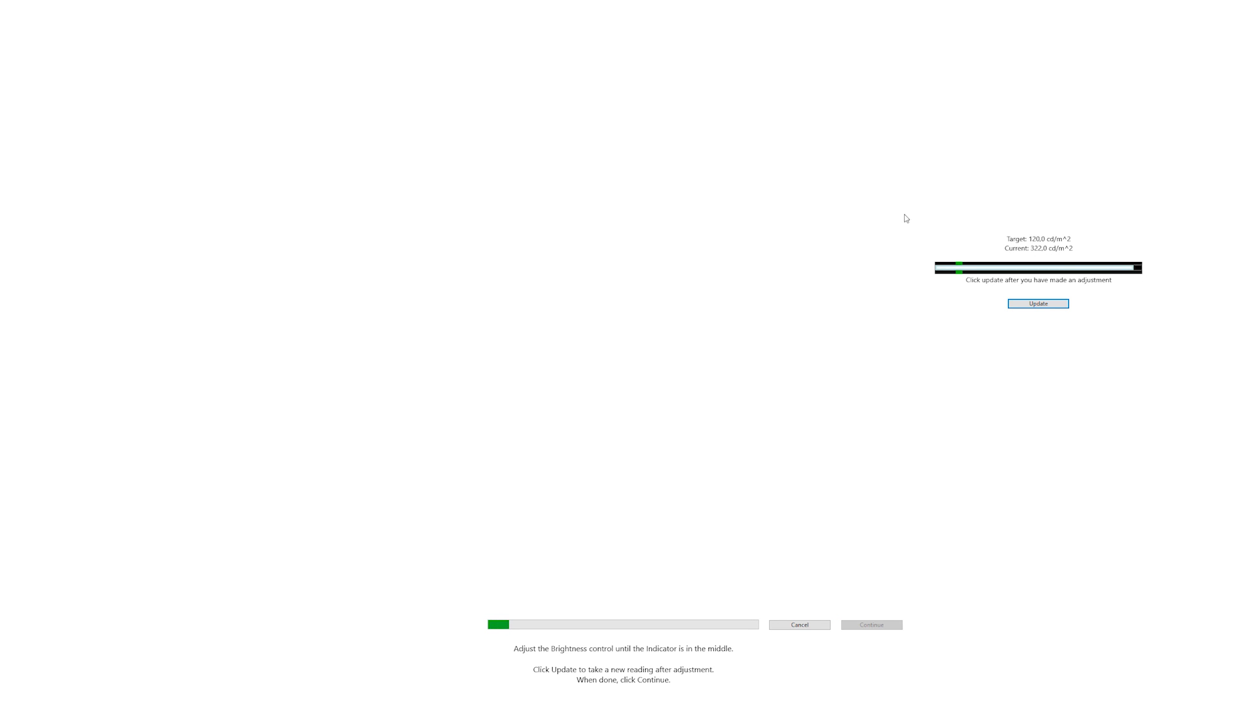
mouse_move(1039, 335)
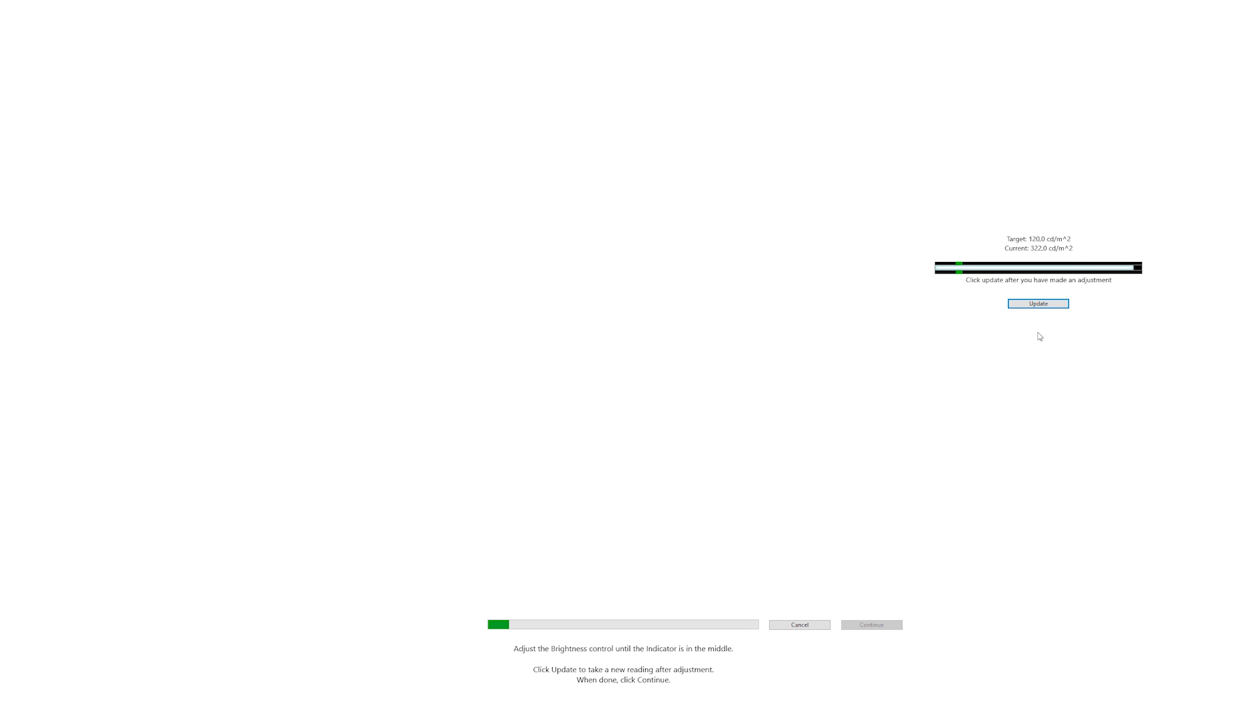
mouse_move(941, 306)
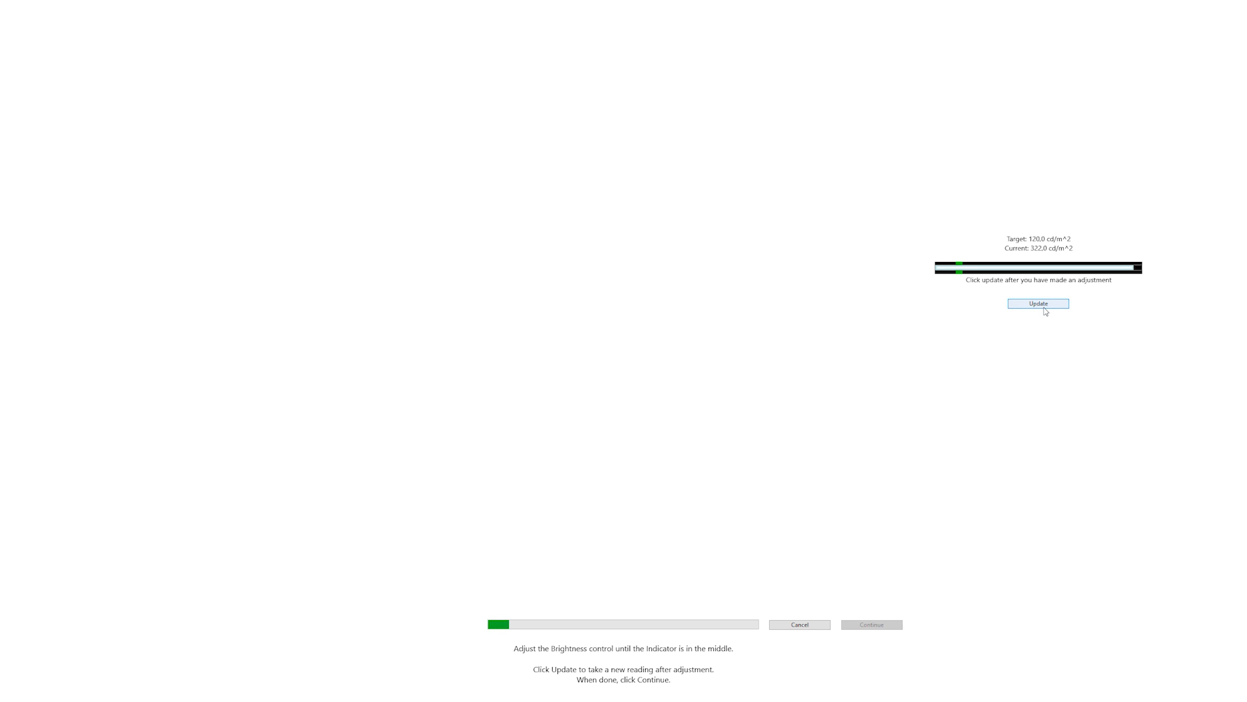
- Re-measure brightness until it reads 119 cd/m² near the 120 target, then finish measuring
click(1040, 304)
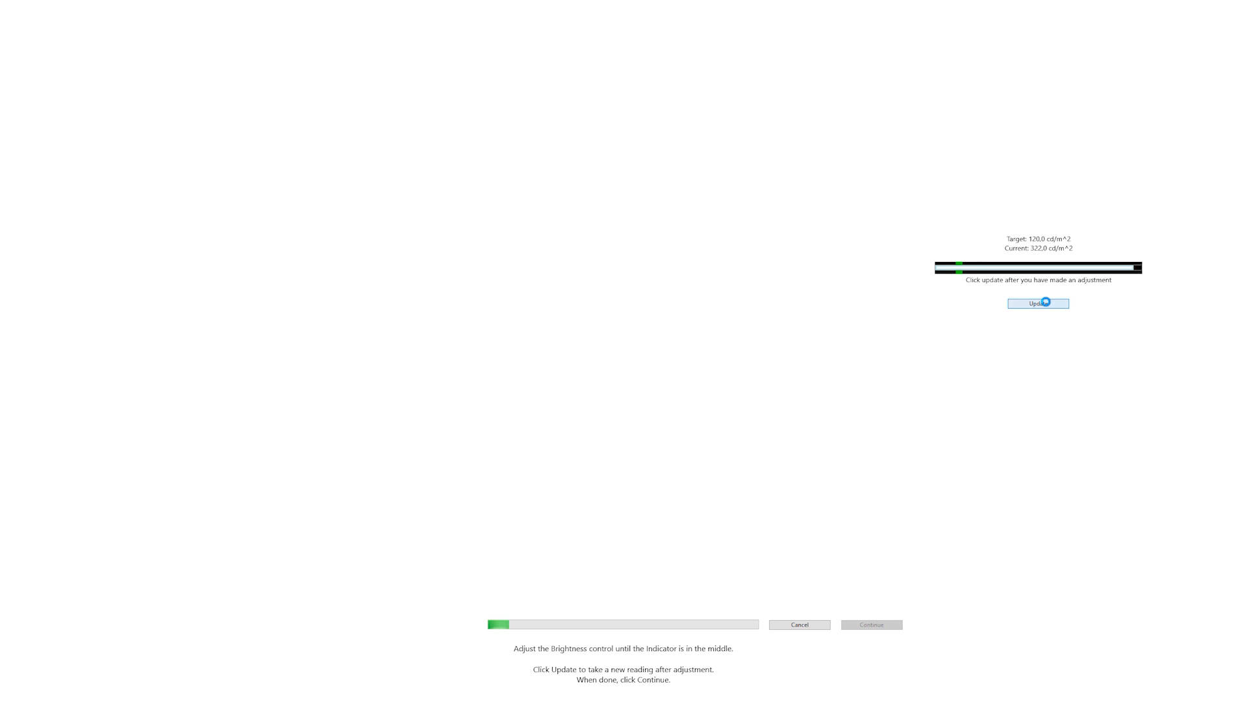
click(1038, 303)
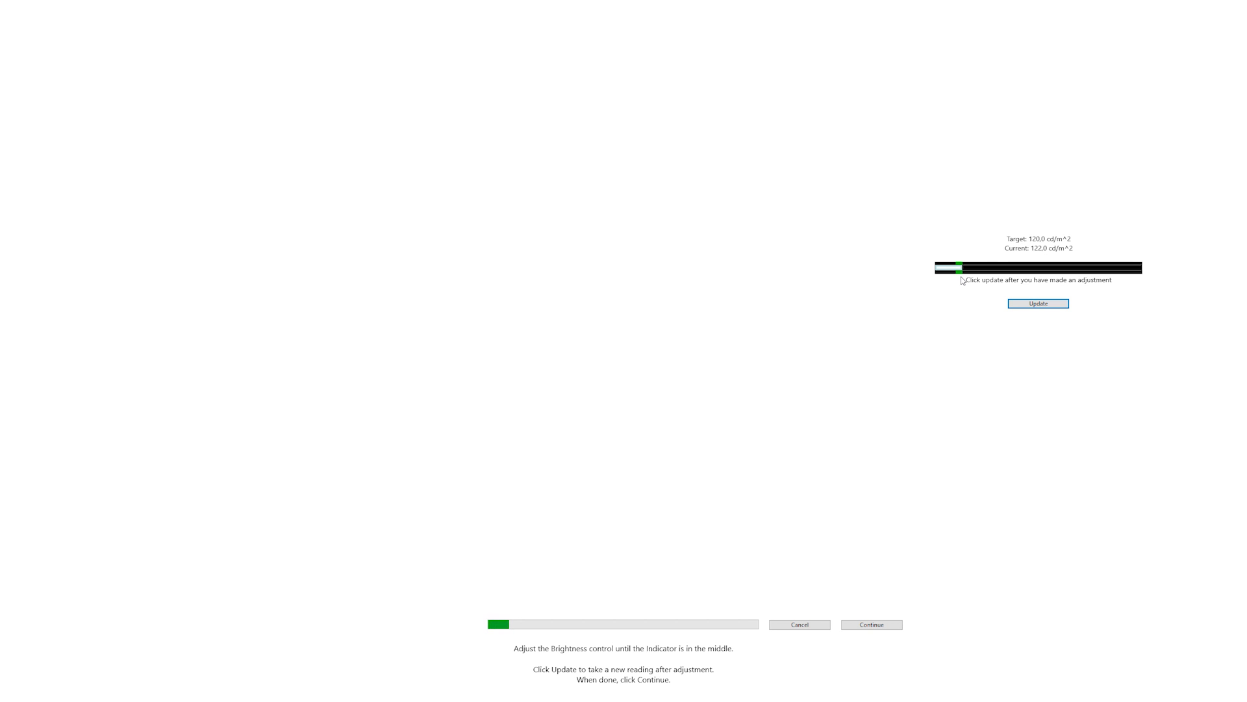
click(1037, 304)
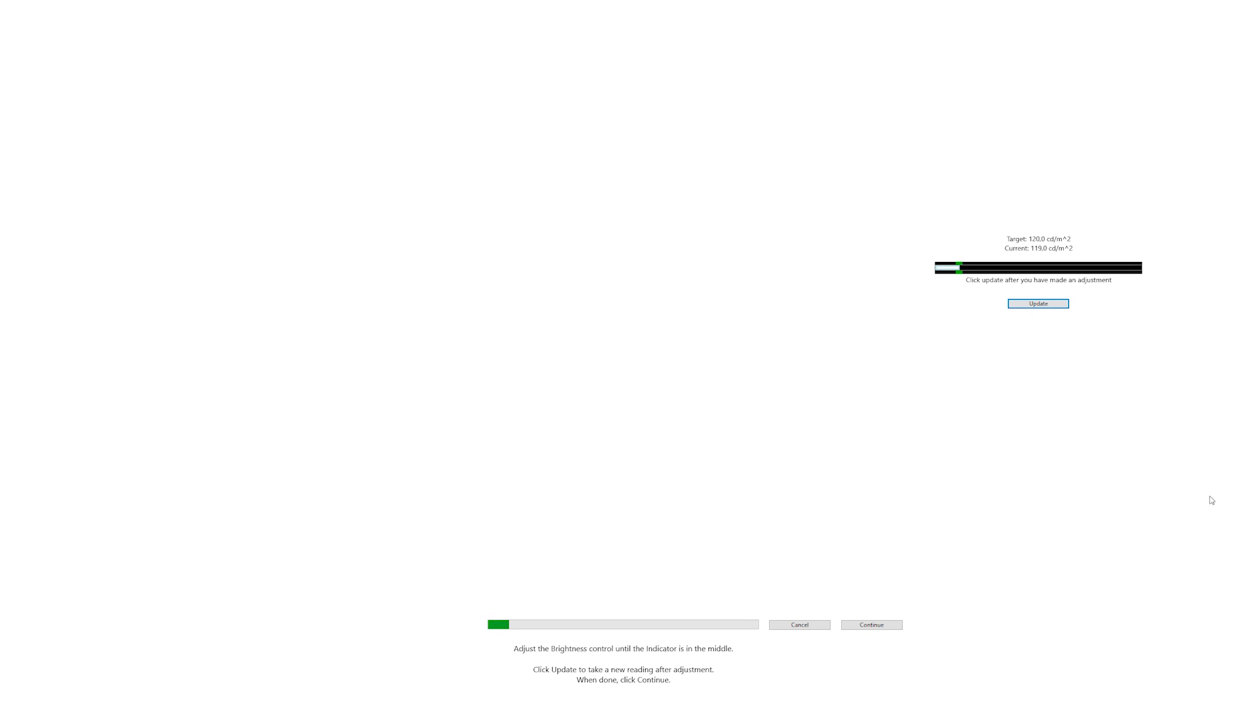
click(1037, 303)
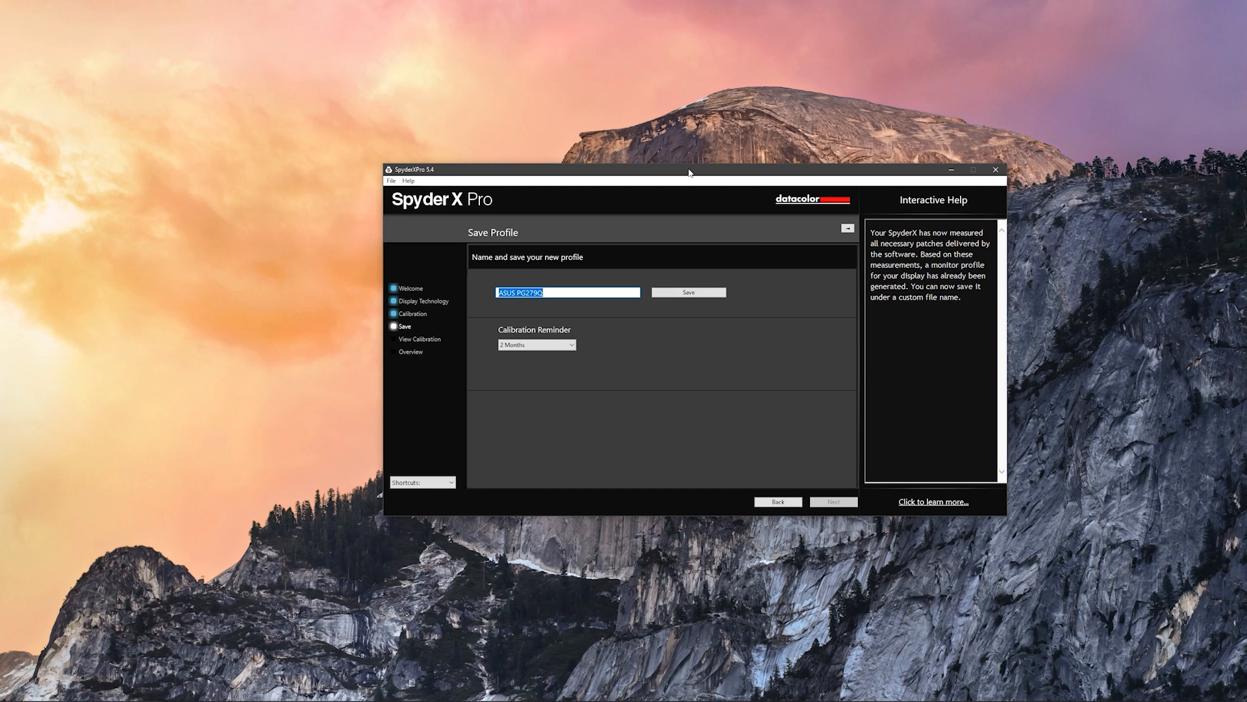
- Name the new profile 'Main Monitor' with a 2-month calibration reminder and save it
drag(689, 169, 538, 86)
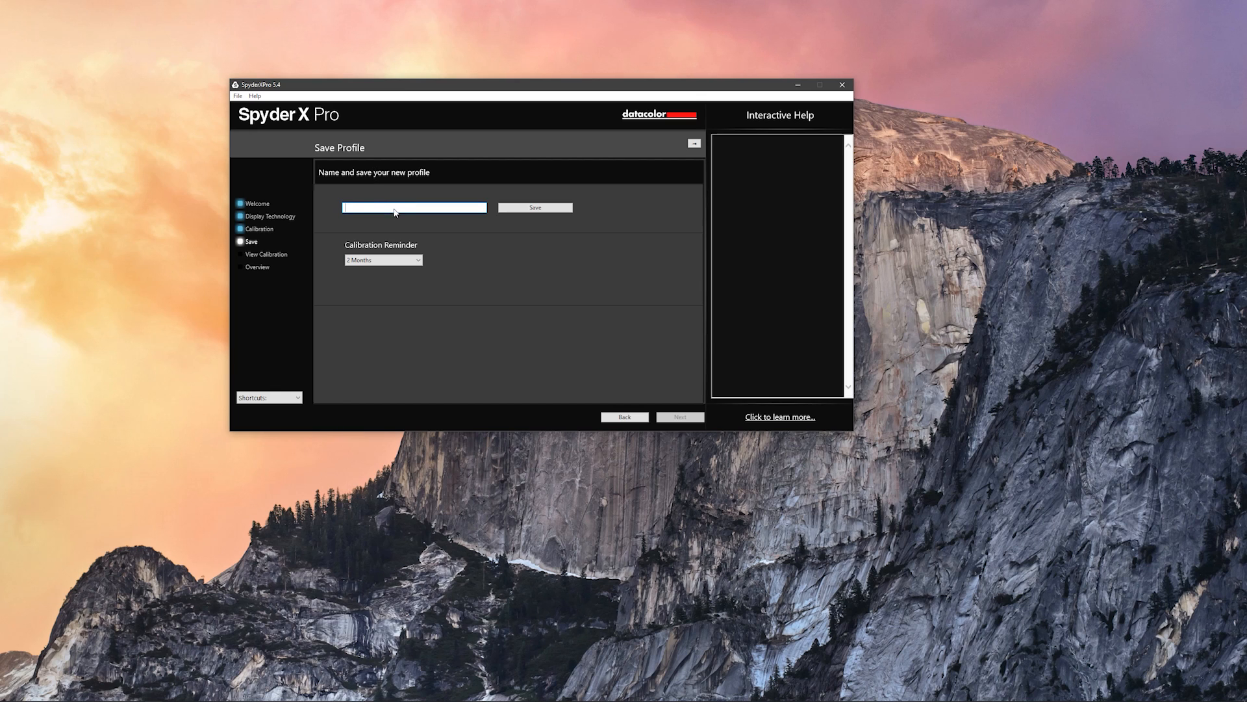
text(Main Monitor)
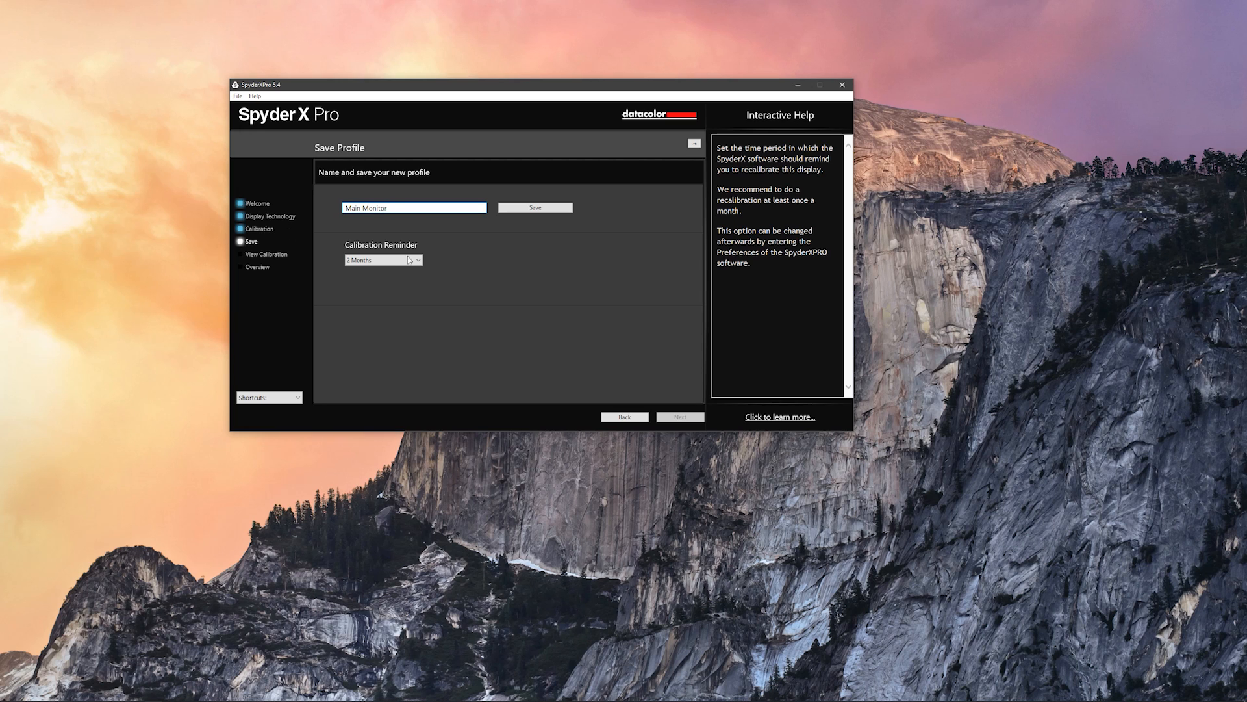
mouse_move(313, 277)
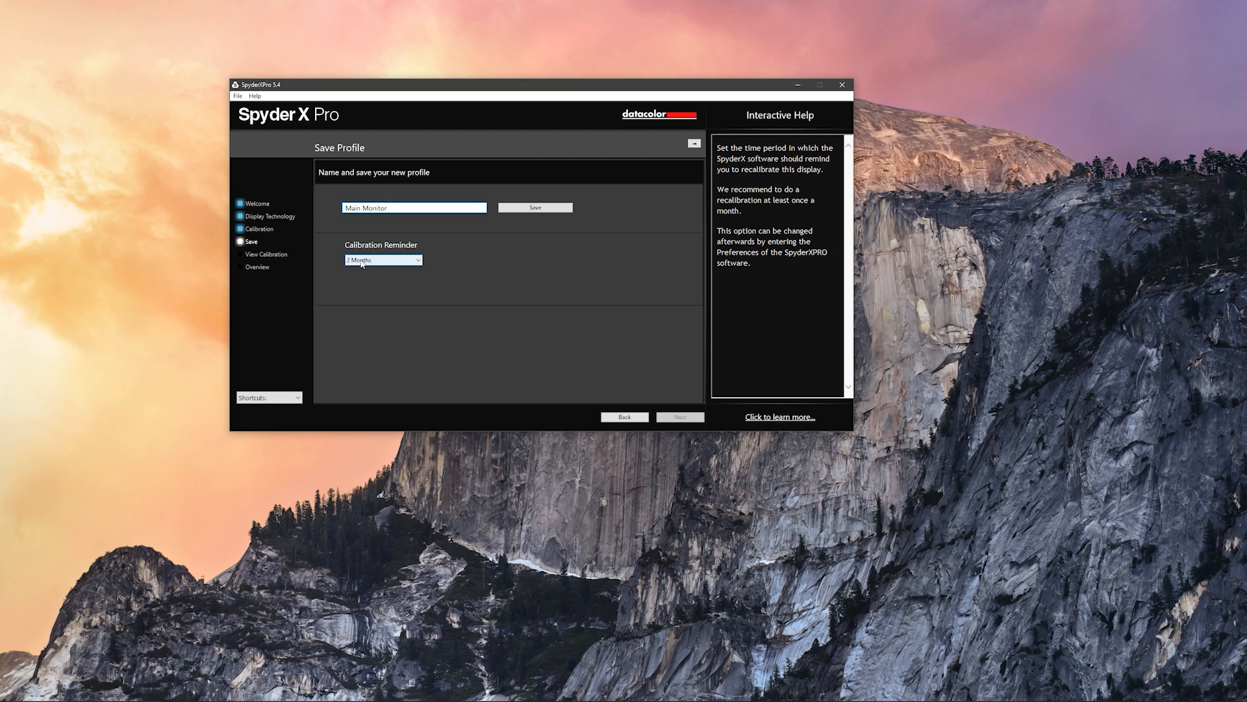
click(413, 206)
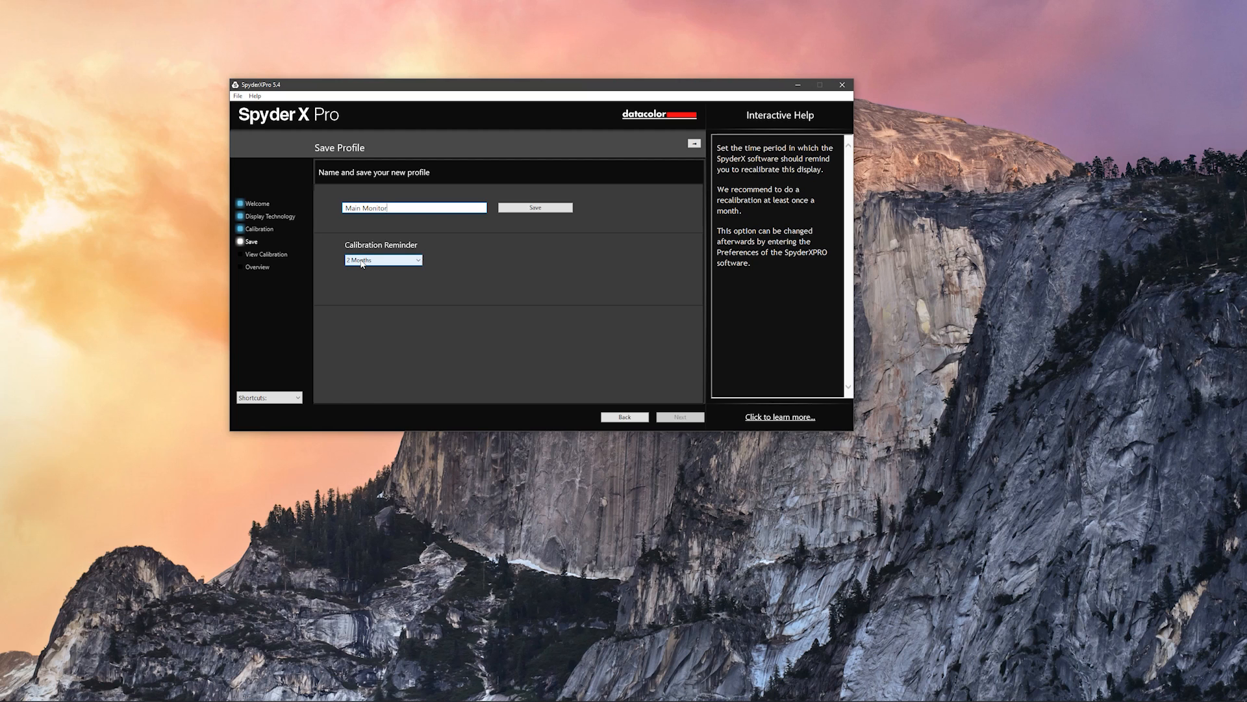
text(Main Dis)
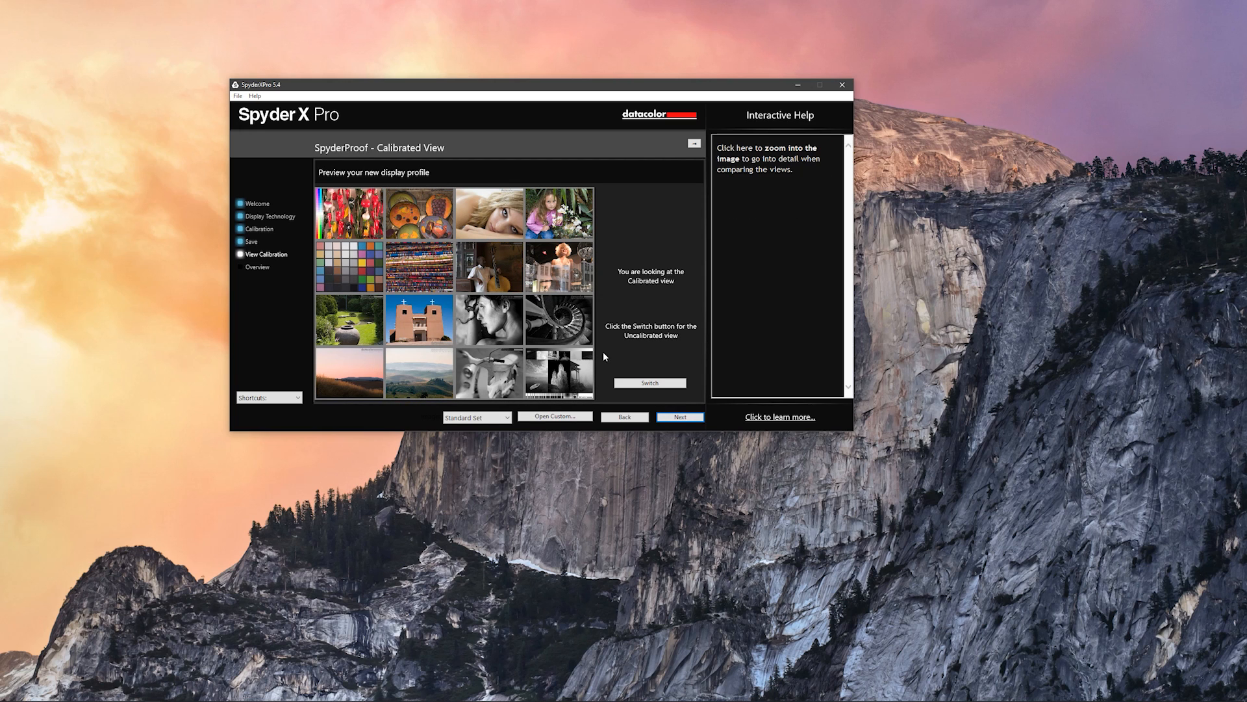
- Toggle the sample images between Uncalibrated and Calibrated views, ending on the calibrated view
click(650, 382)
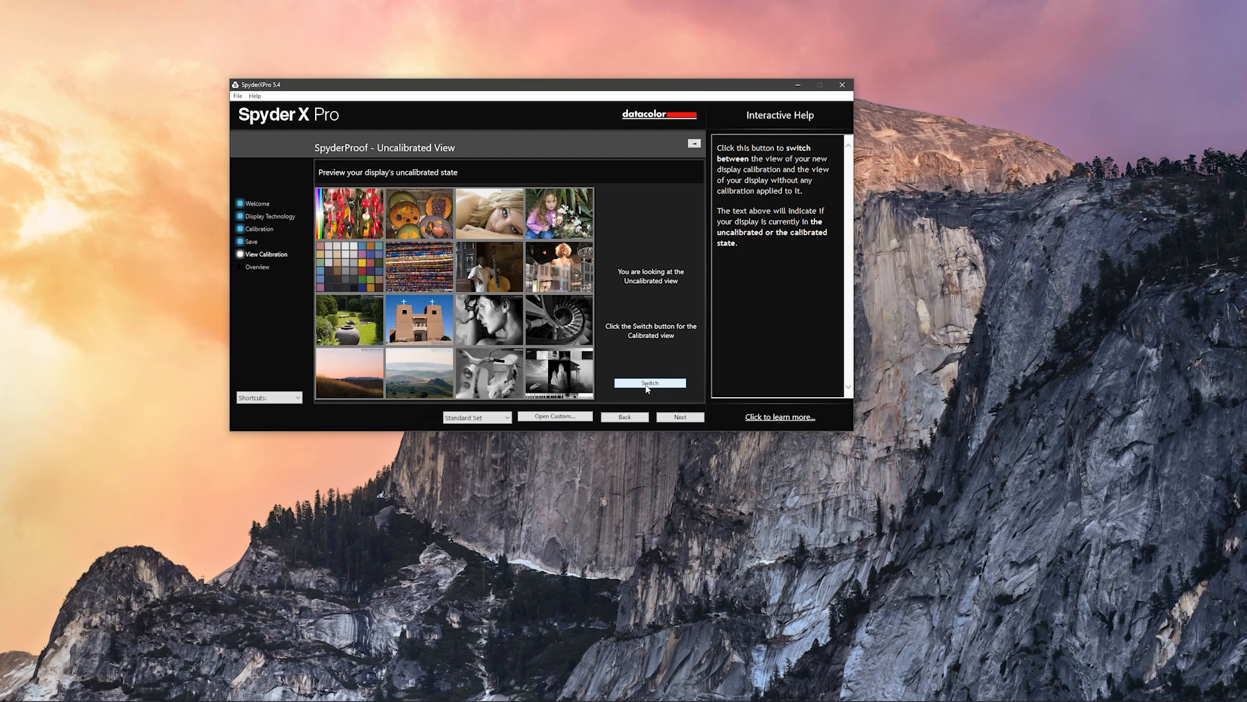
click(650, 382)
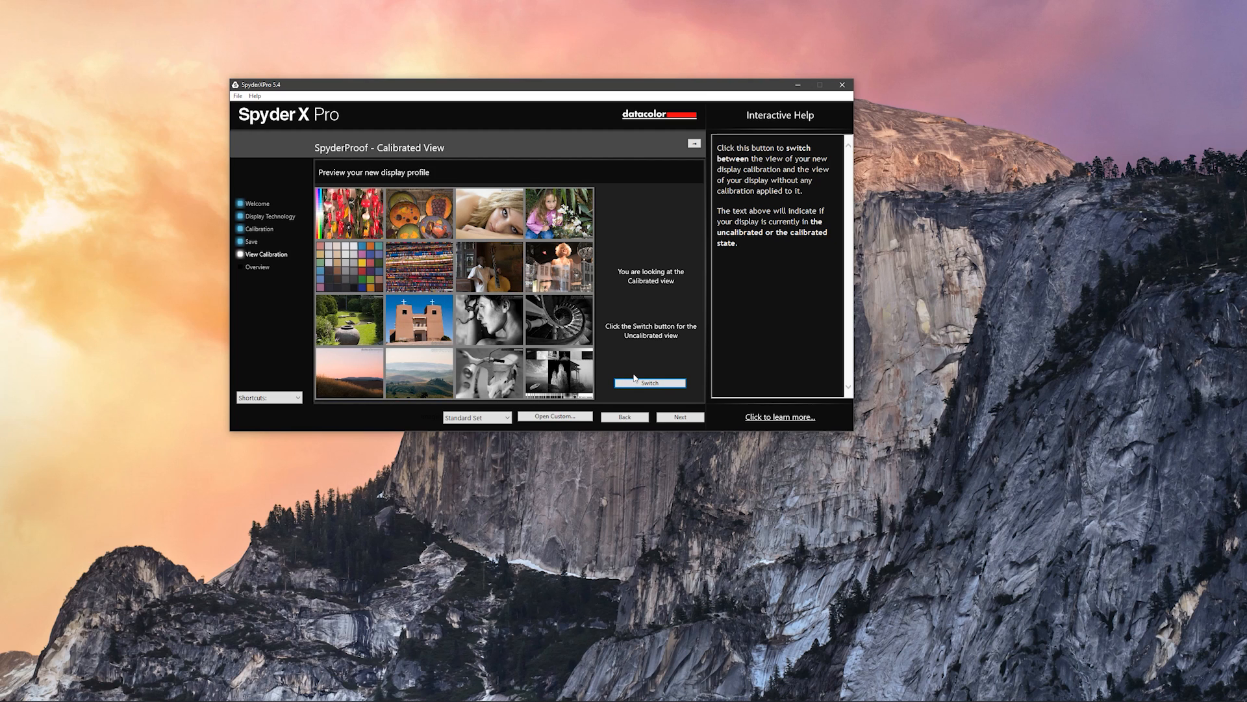
mouse_move(634, 397)
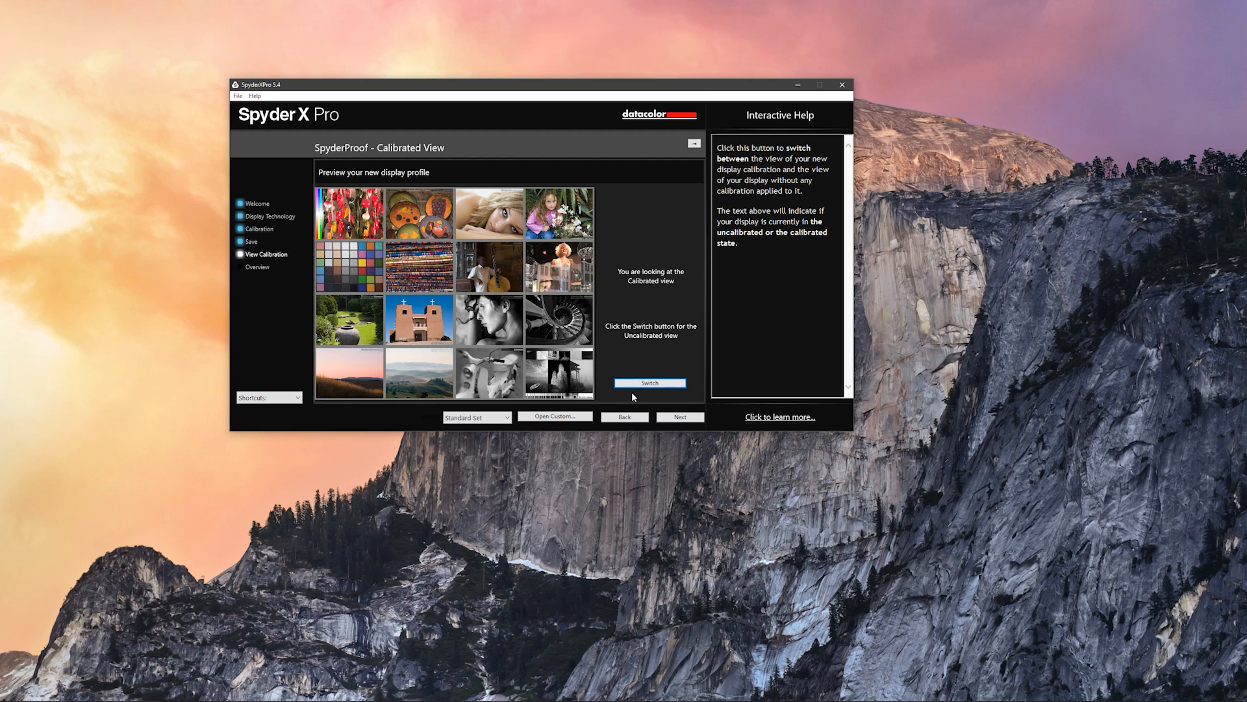
click(649, 382)
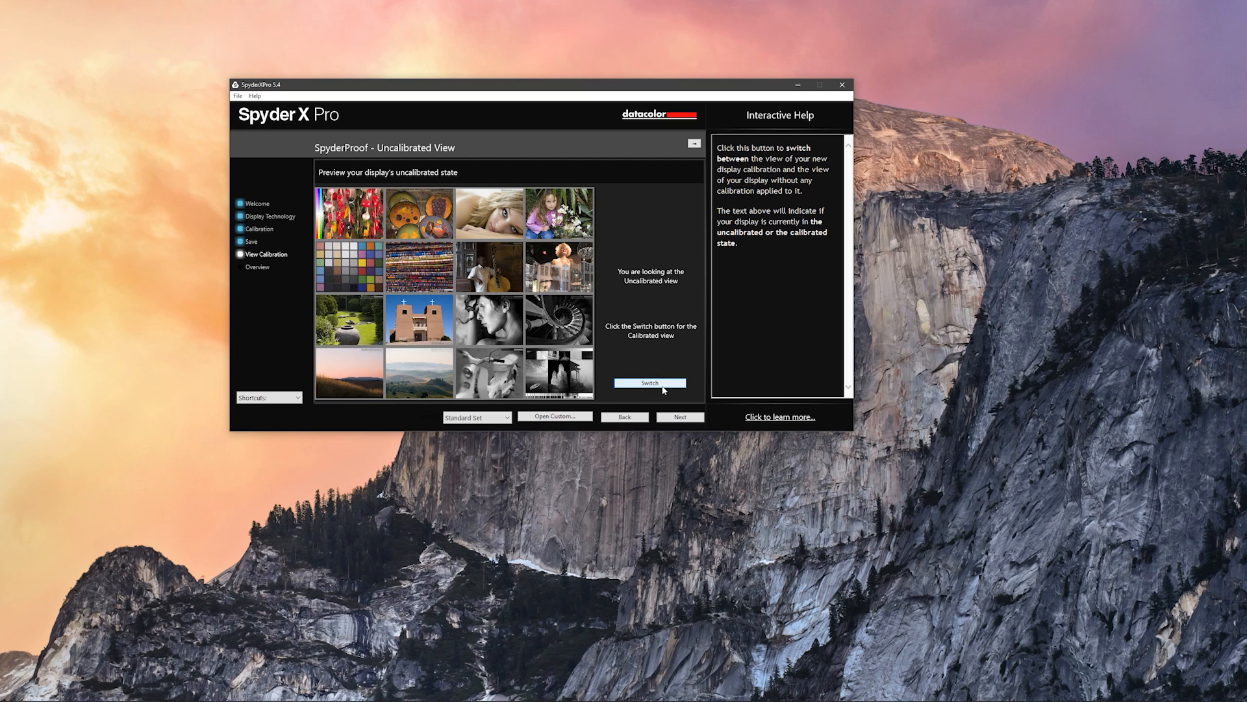
click(650, 382)
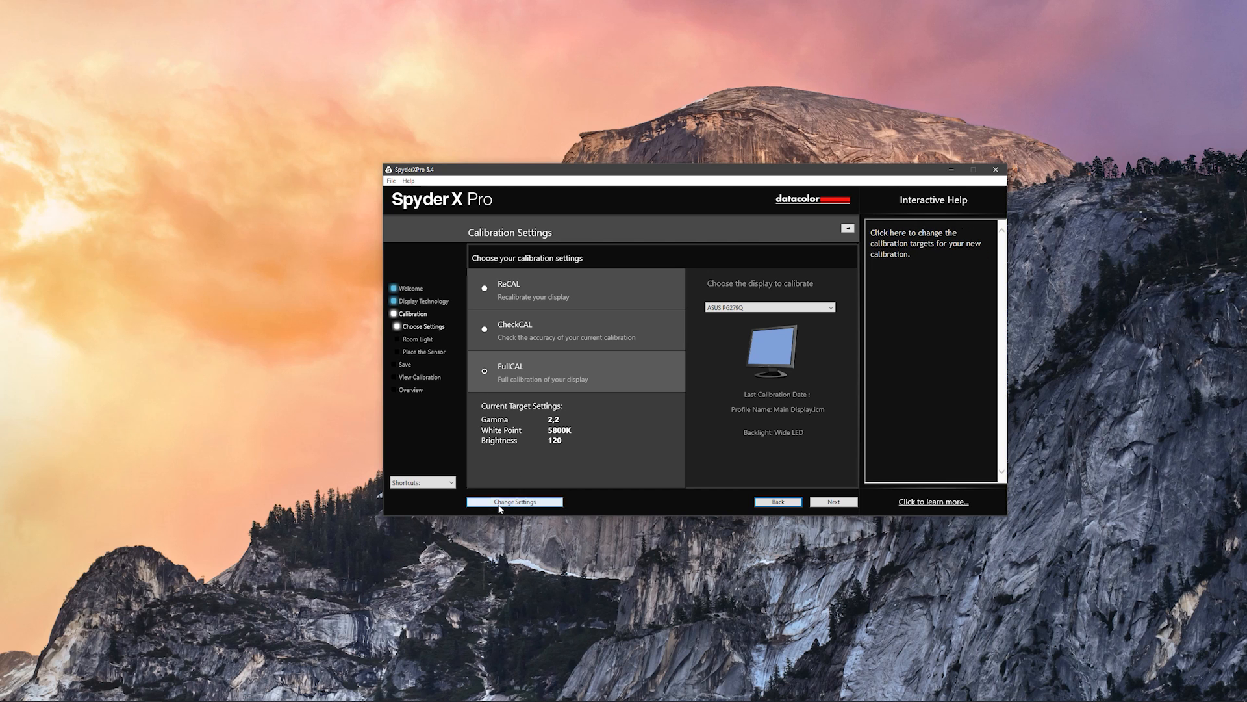
- Set the brightness target to Do Not Adjust while keeping gamma 2.2 Recommended and 5800K white point
click(515, 501)
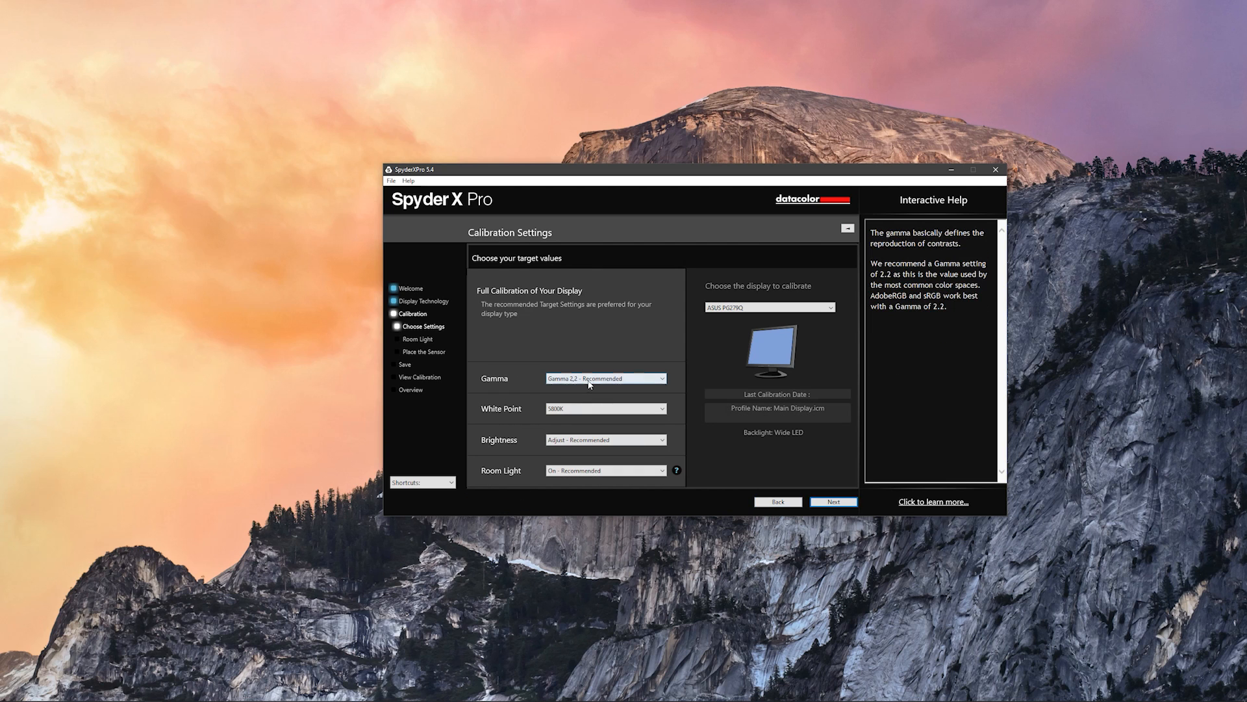
click(606, 408)
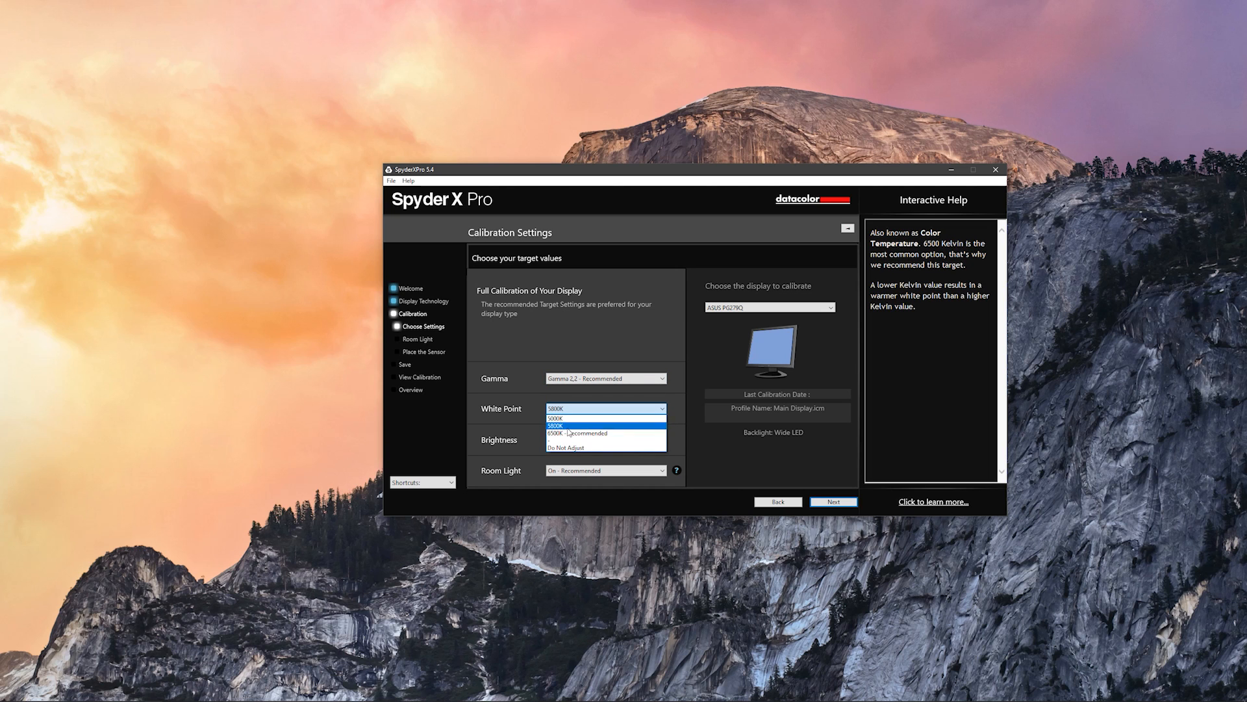
mouse_move(572, 434)
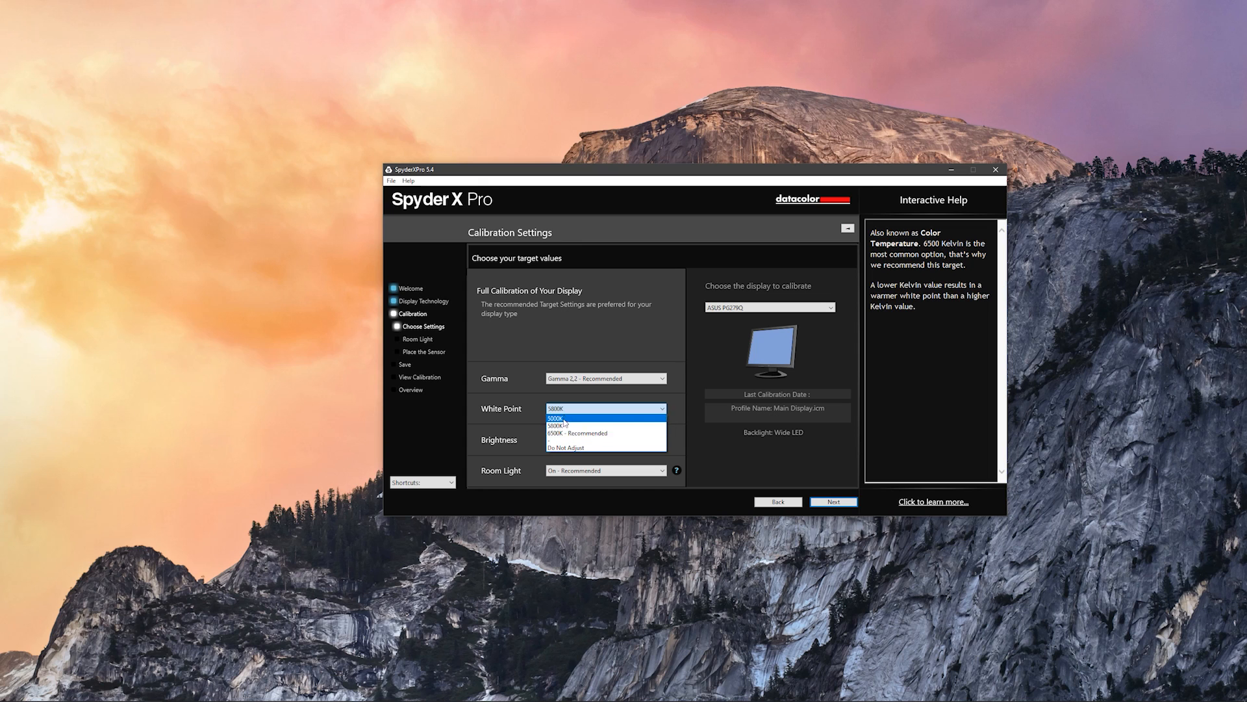
mouse_move(586, 434)
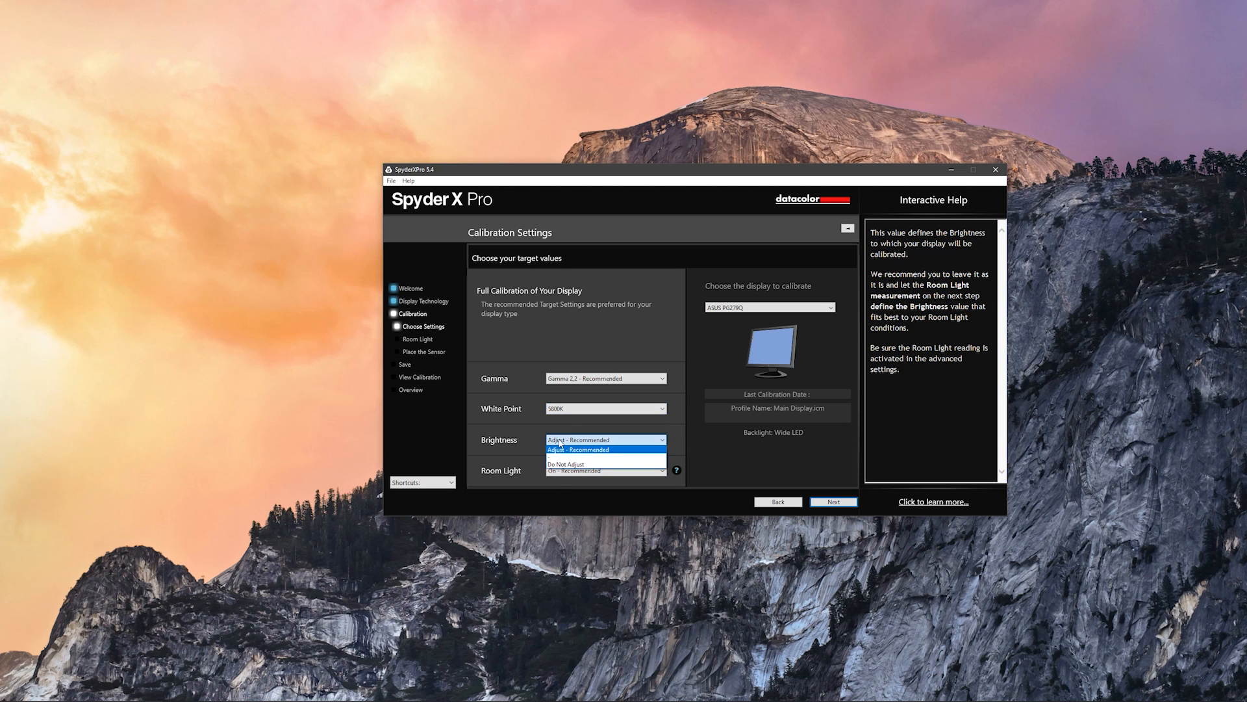
mouse_move(592, 464)
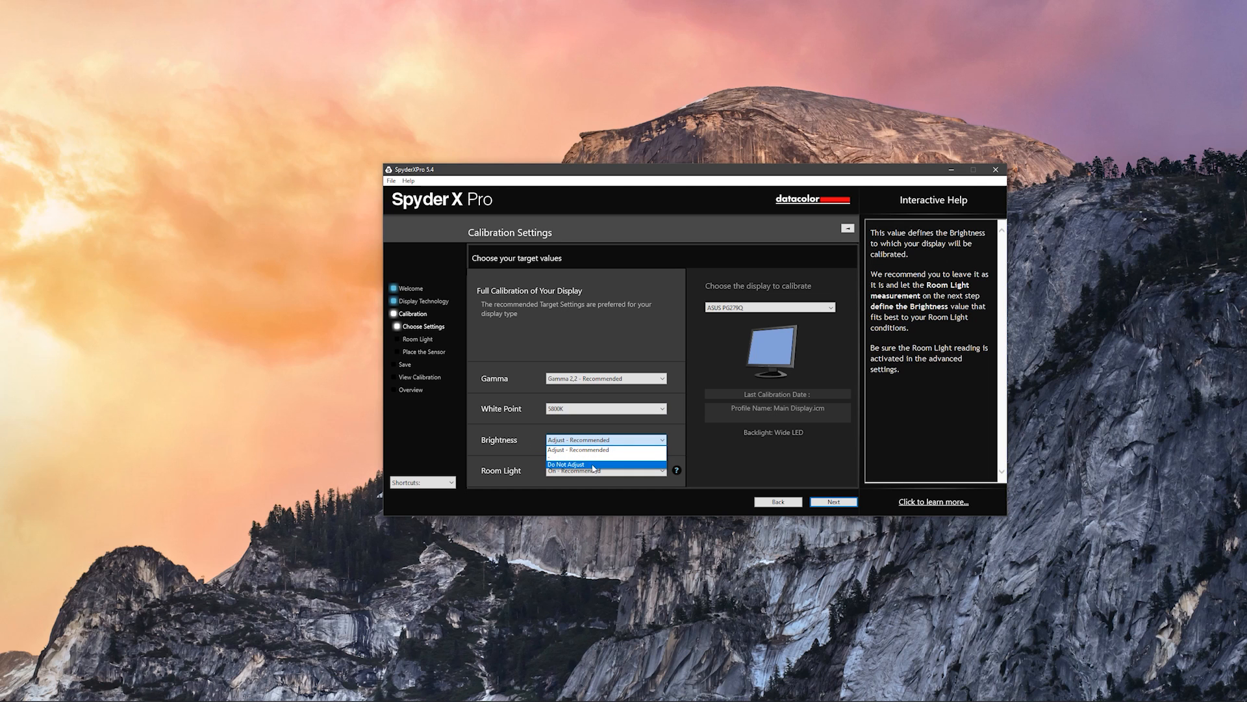
click(567, 464)
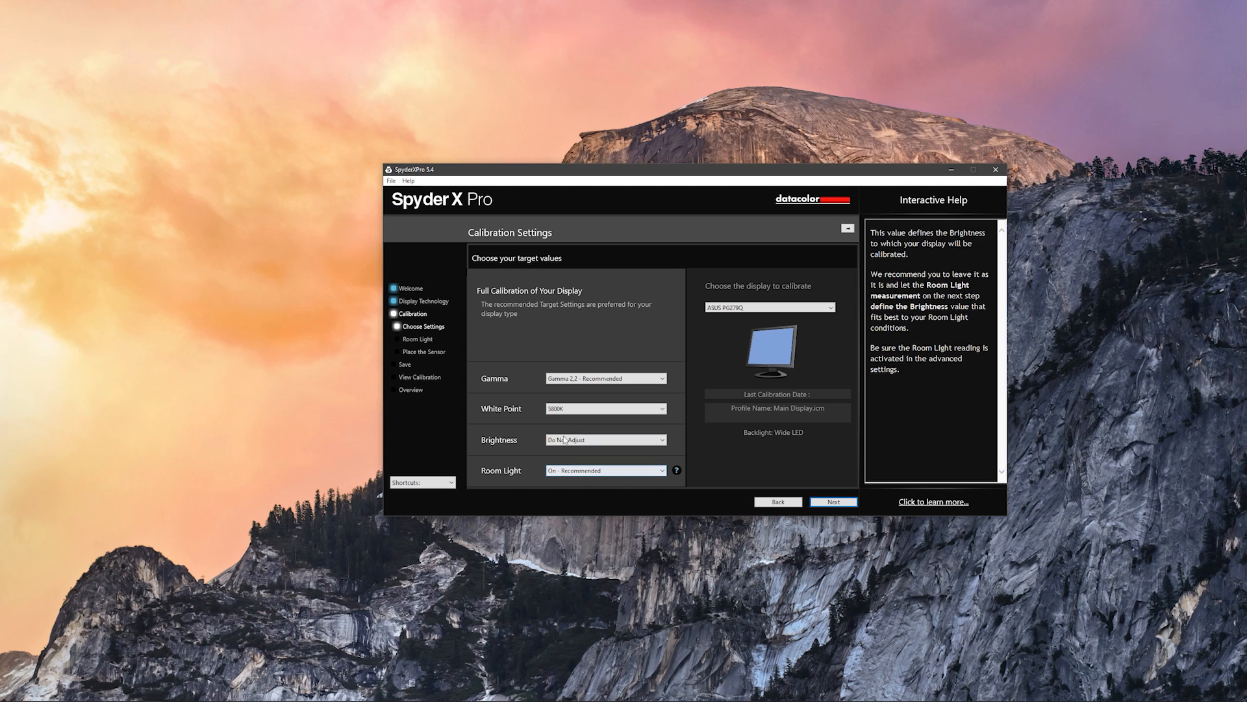
click(605, 378)
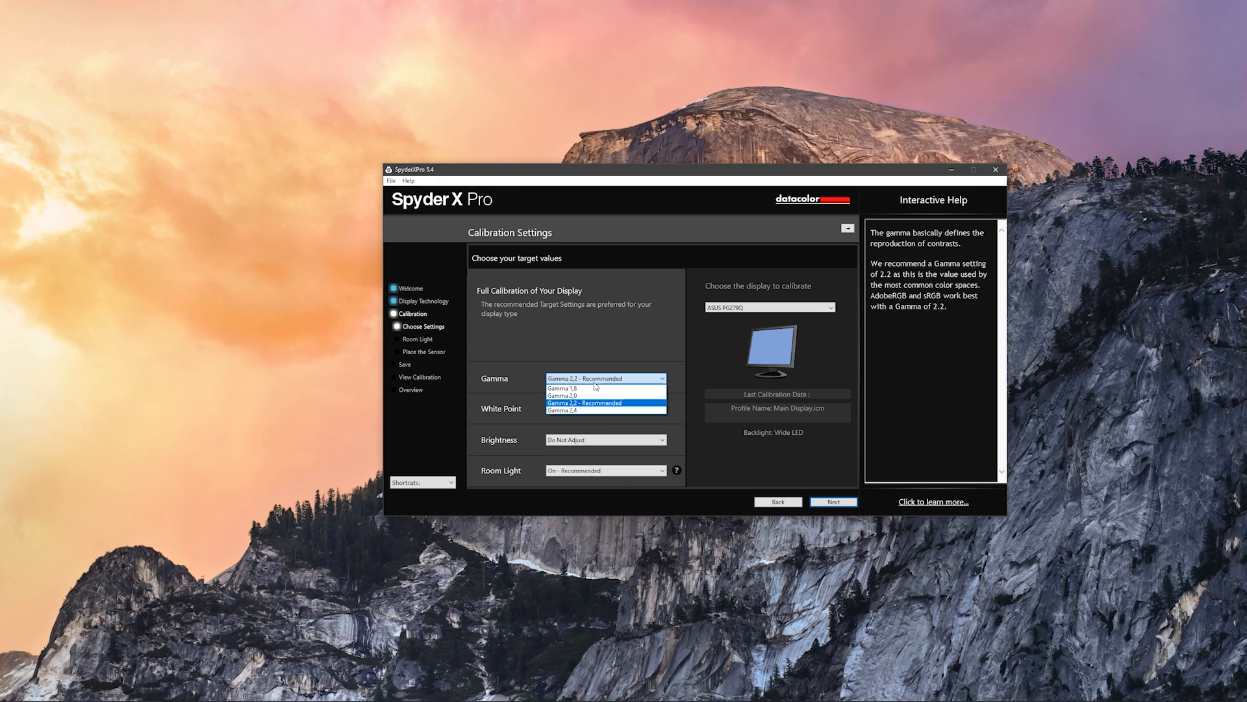
click(605, 403)
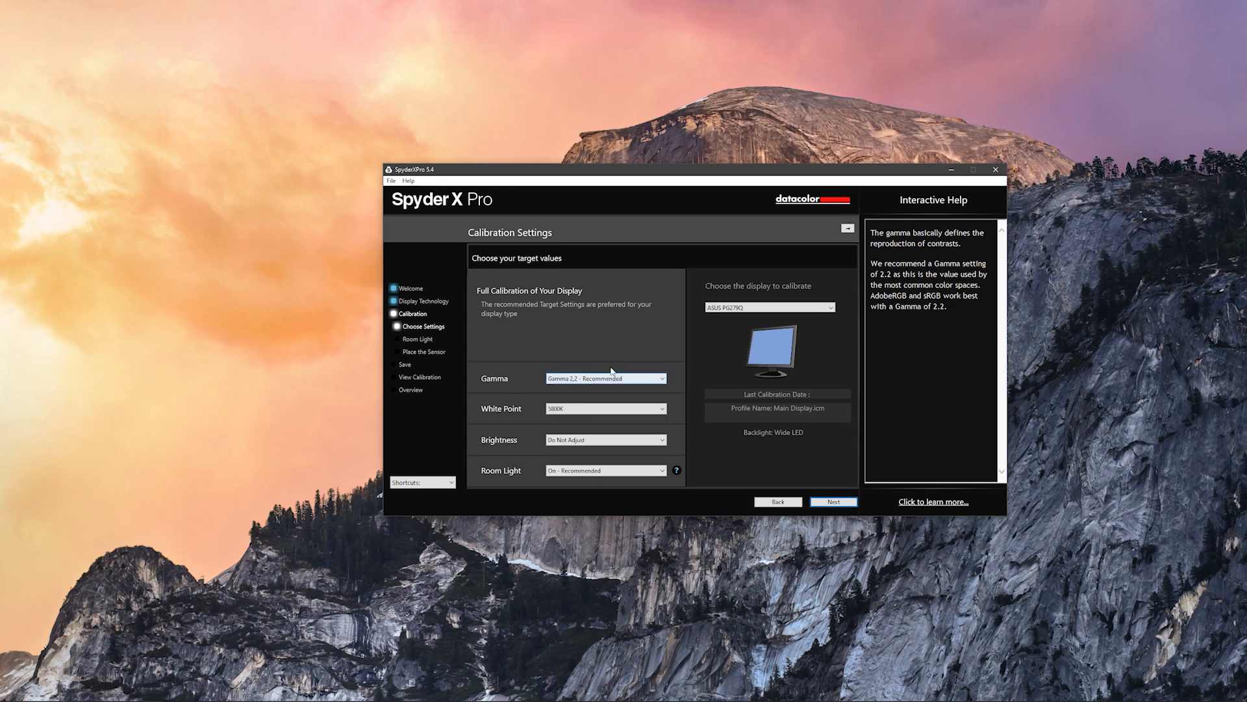